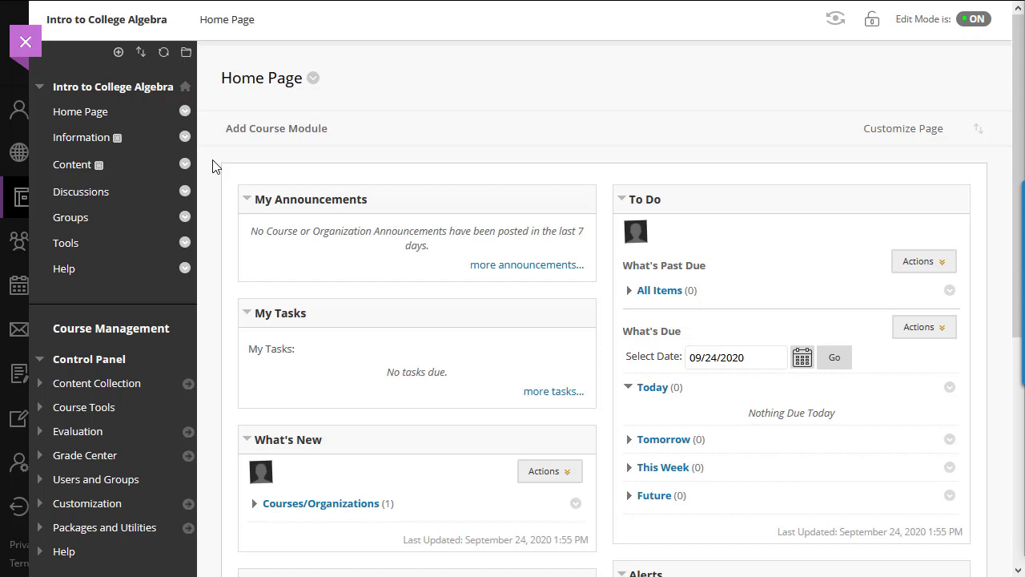
pyautogui.moveTo(142, 176)
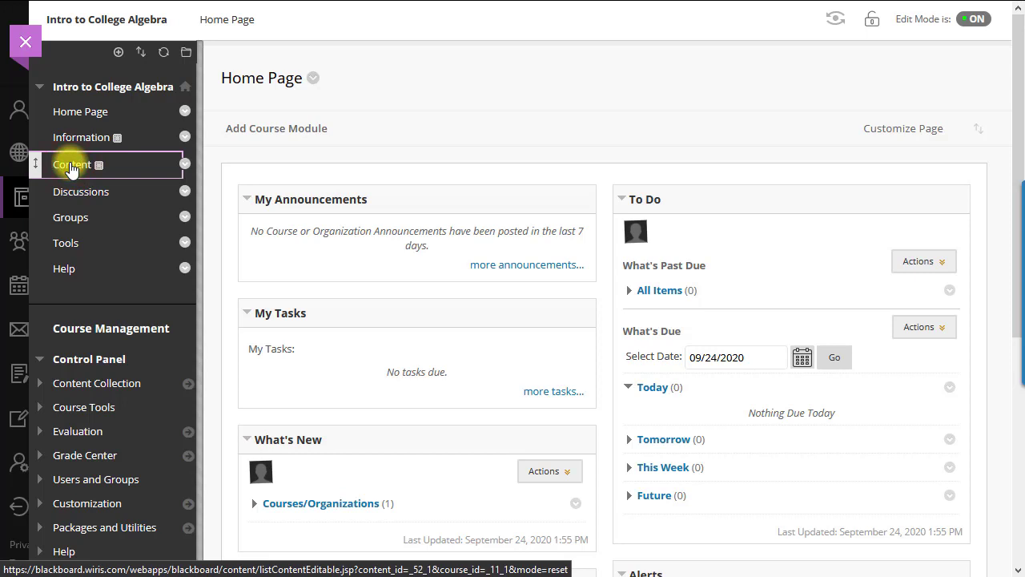
# Reach the WIRIS quizzes tool from the course Content area via Build Content
pyautogui.click(72, 163)
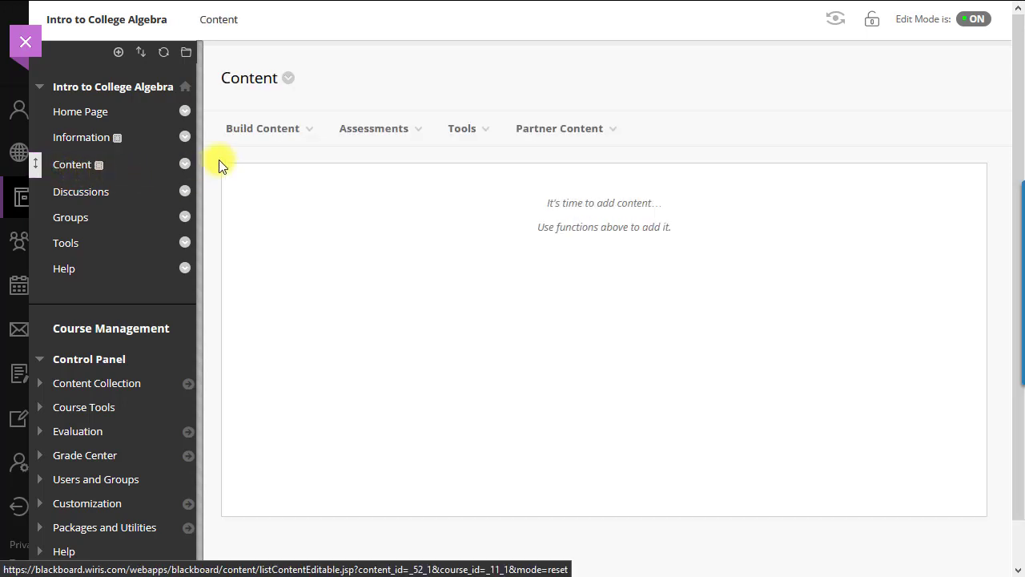
pyautogui.click(263, 128)
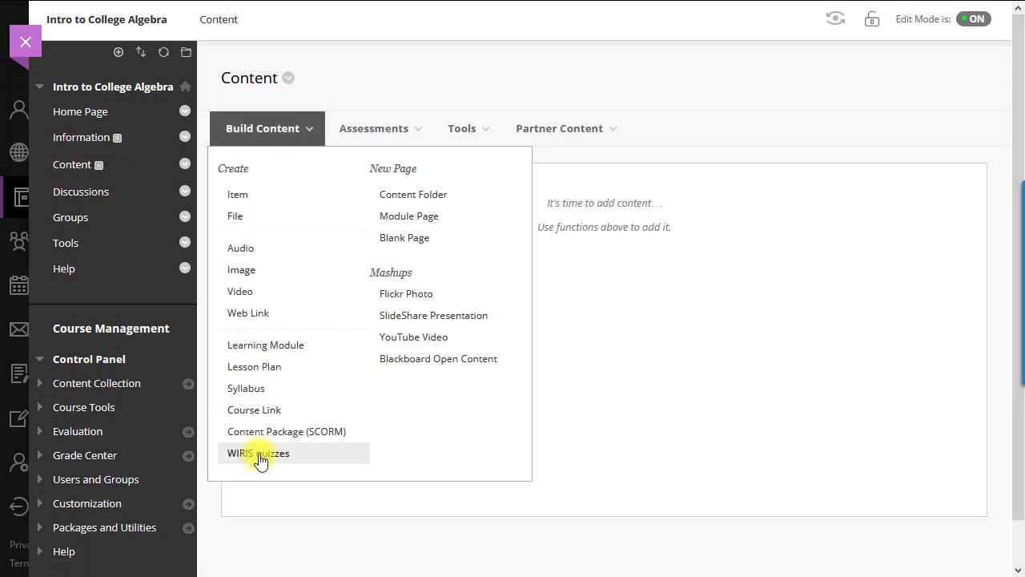
pyautogui.click(258, 452)
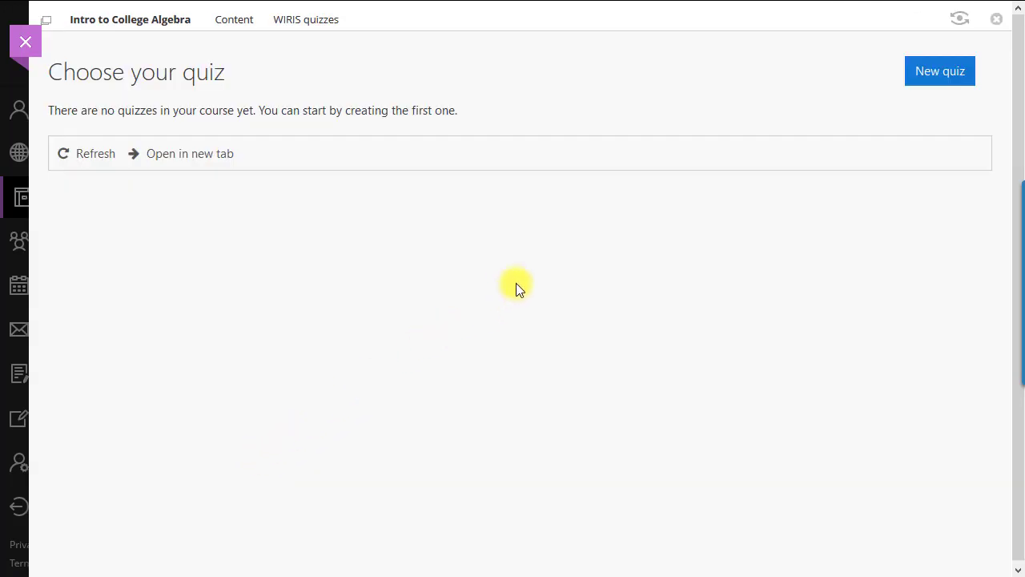
pyautogui.click(939, 70)
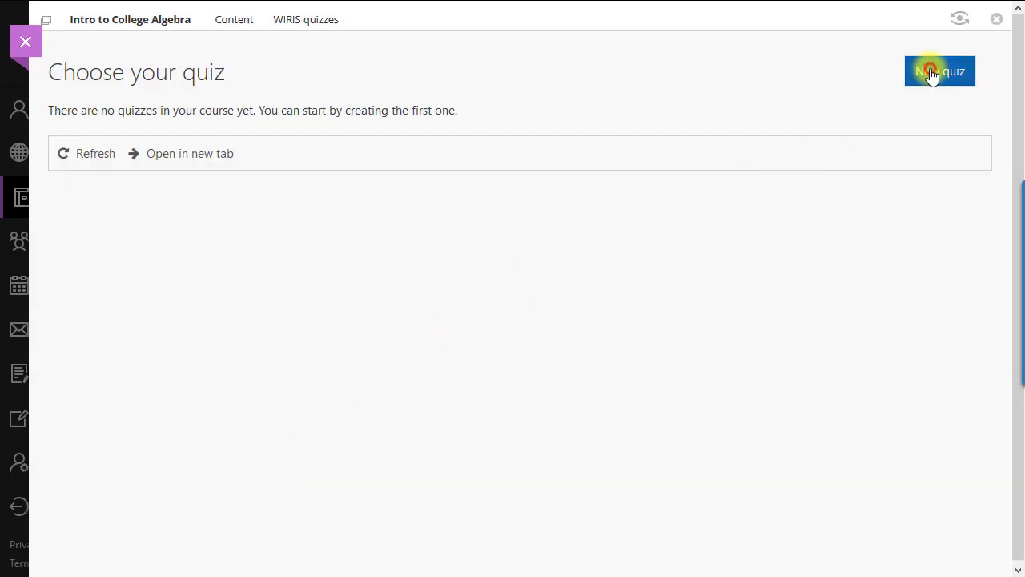
# Create a new quiz named 'Quiz 1' and save and display it
pyautogui.click(938, 70)
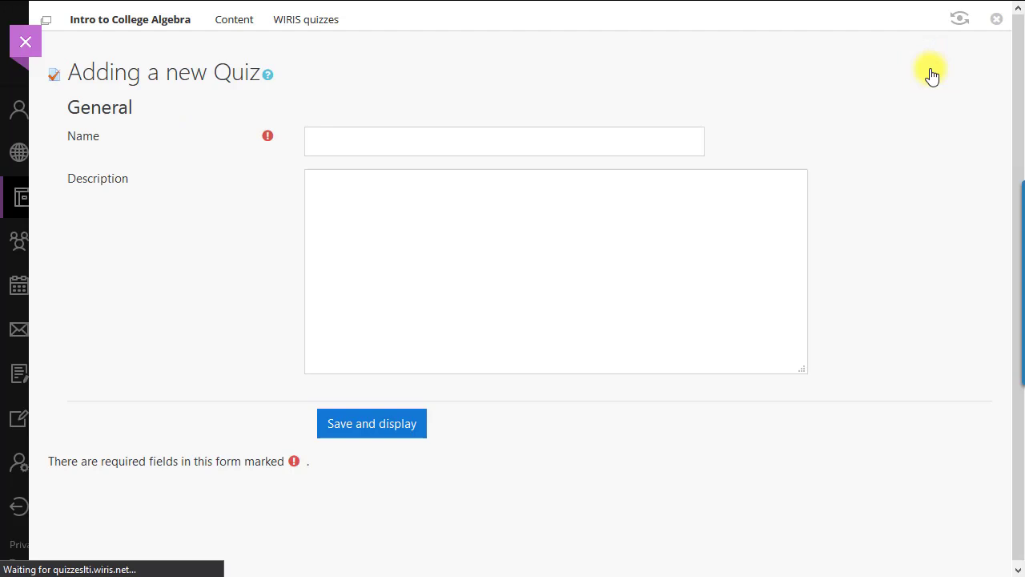
pyautogui.click(503, 141)
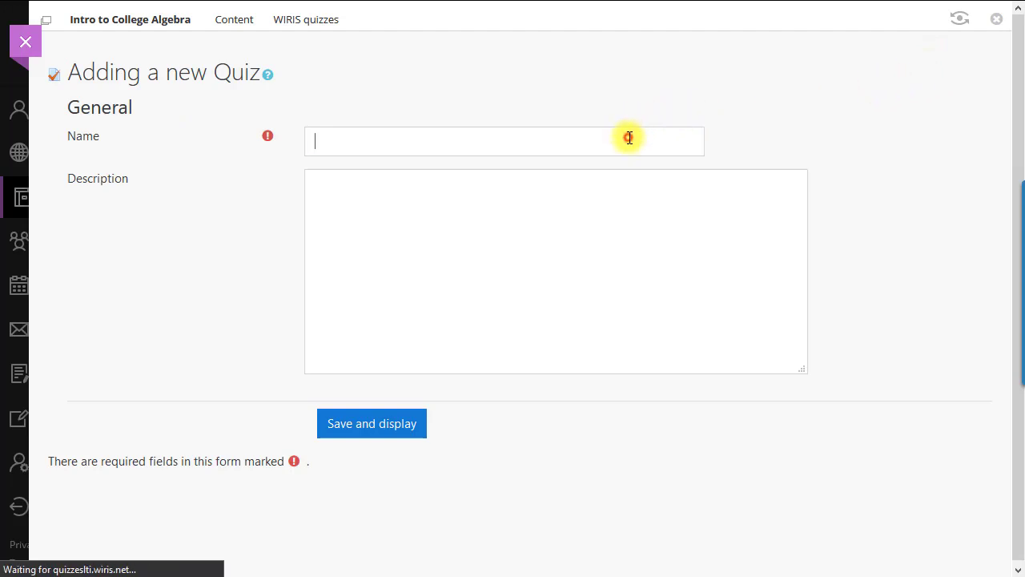
pyautogui.write('Quiz 1')
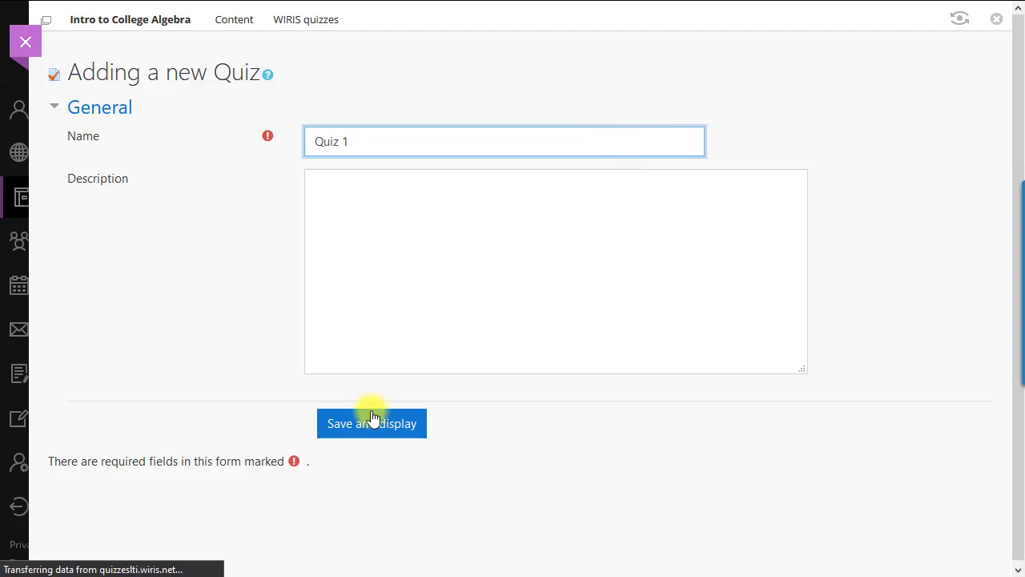
pyautogui.click(371, 423)
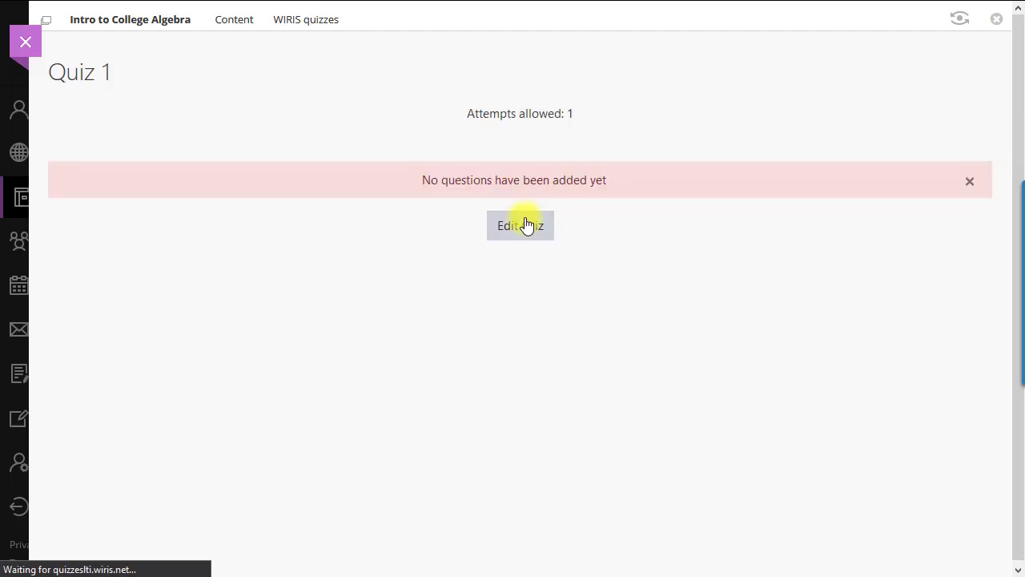
pyautogui.click(519, 225)
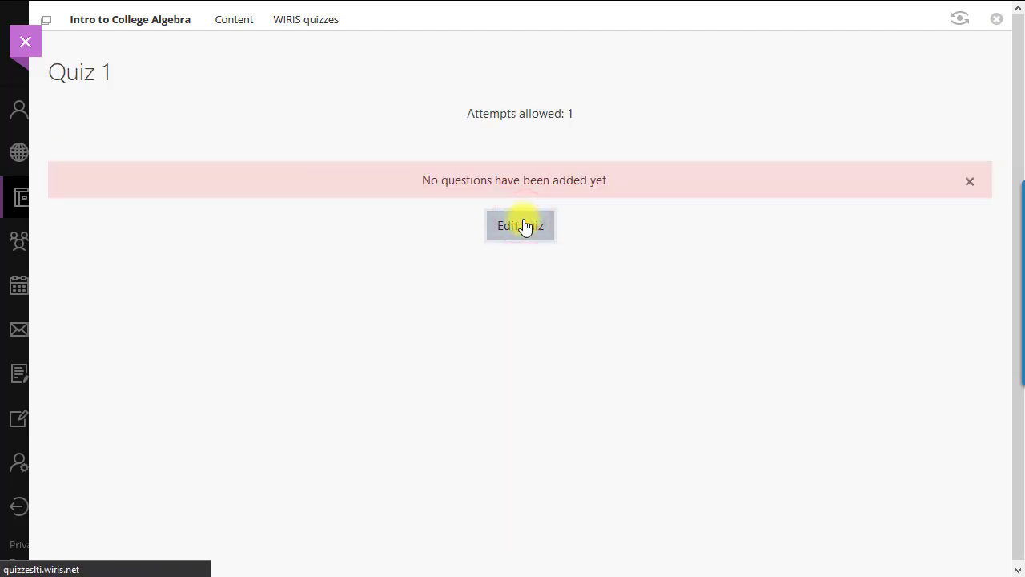
# Edit Quiz 1, enable question shuffling, and begin adding a question
pyautogui.click(519, 224)
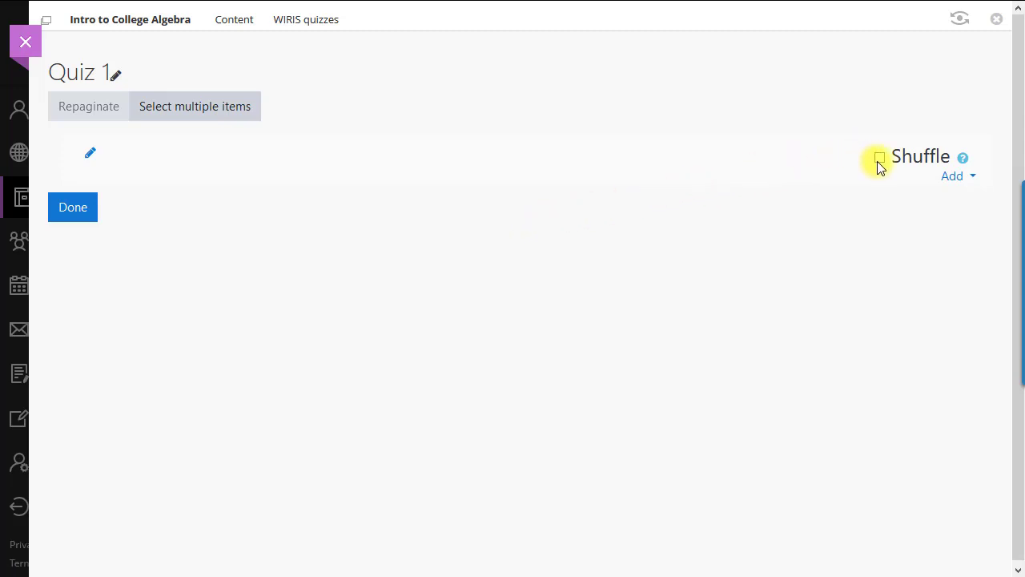
pyautogui.click(878, 157)
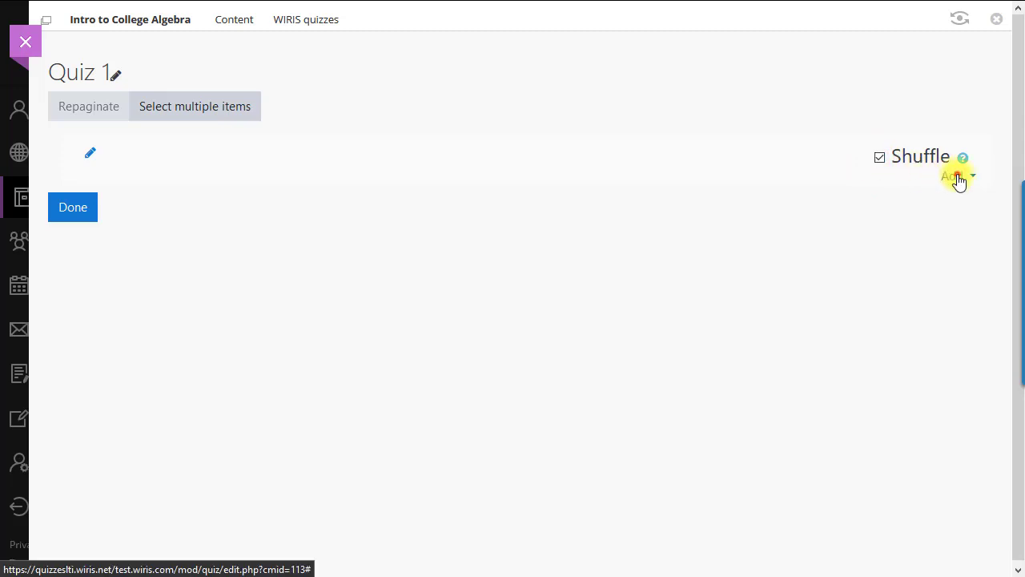
pyautogui.click(951, 176)
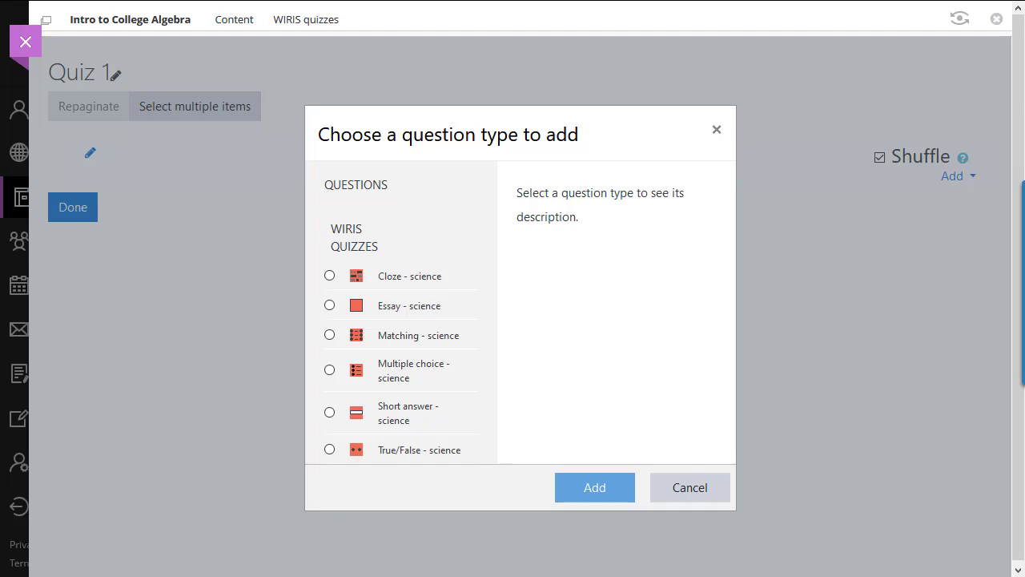
pyautogui.moveTo(661, 327)
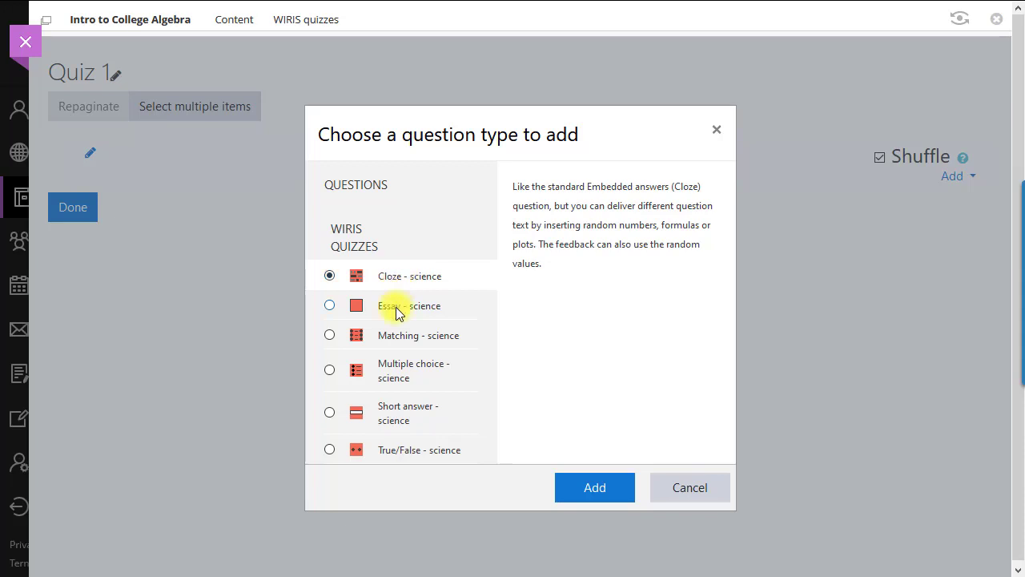
# Read the descriptions of the Essay, Matching, Multiple choice, Short answer and True/False science types
pyautogui.click(330, 305)
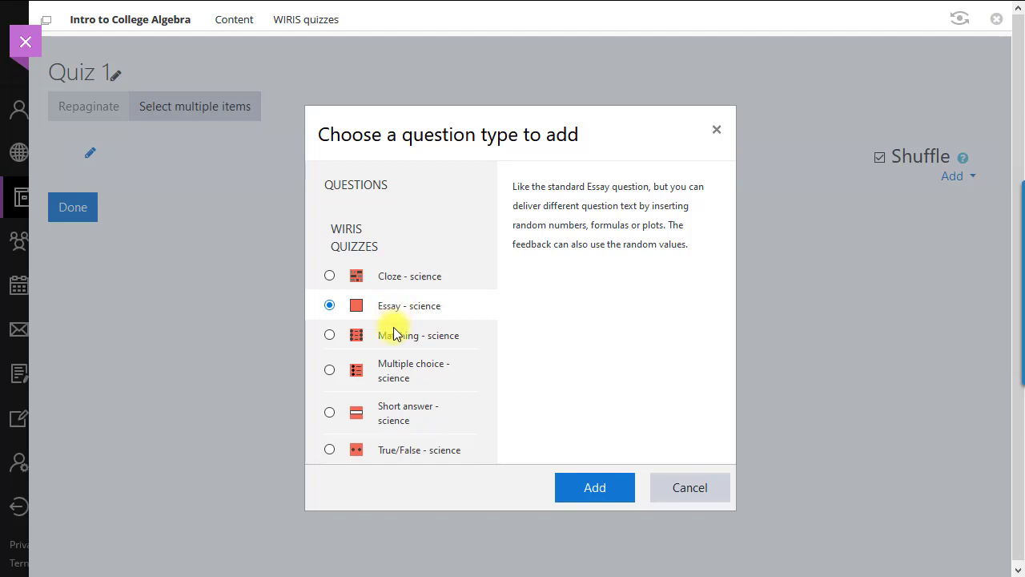
pyautogui.click(330, 335)
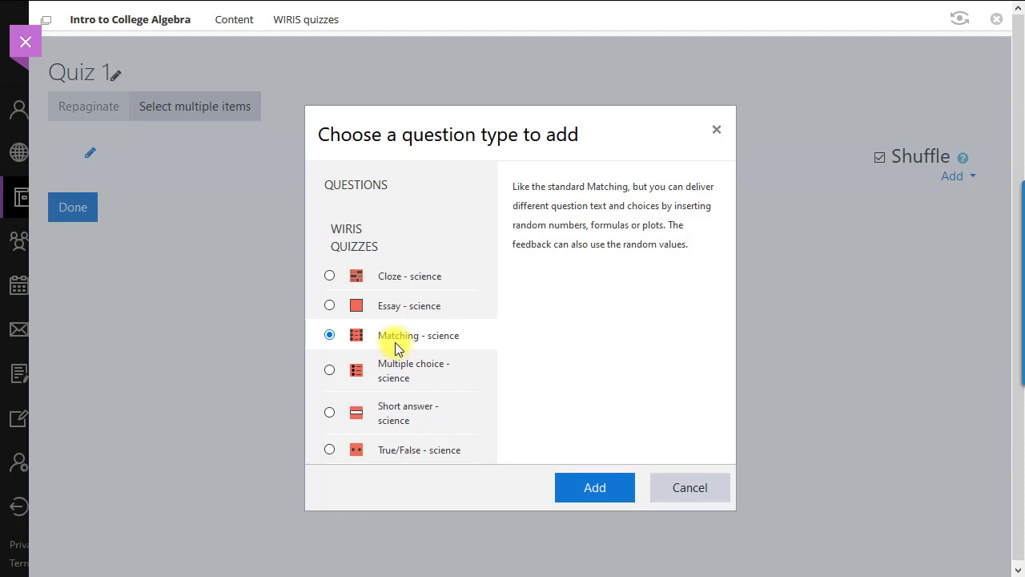
pyautogui.click(330, 368)
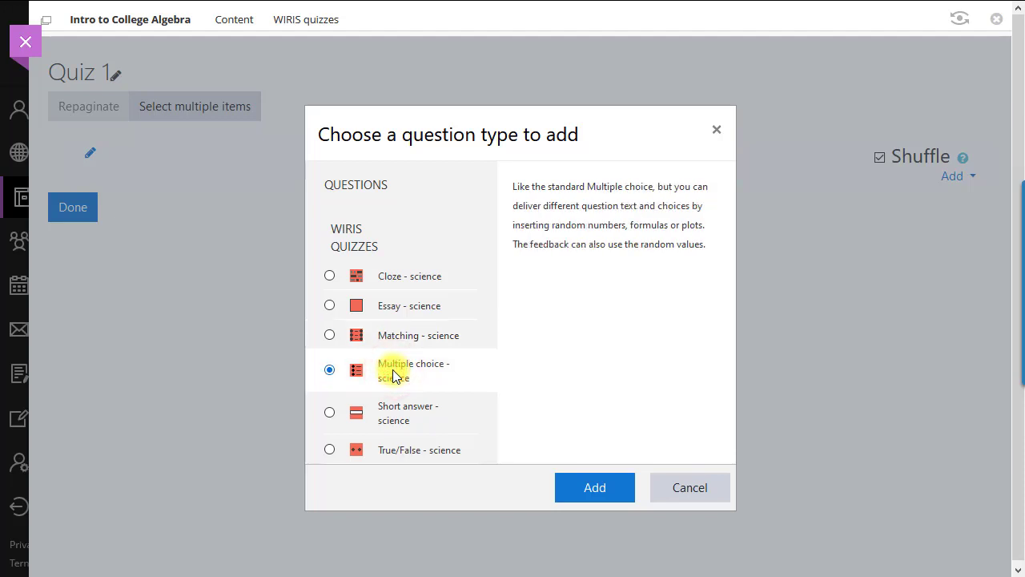
pyautogui.click(330, 411)
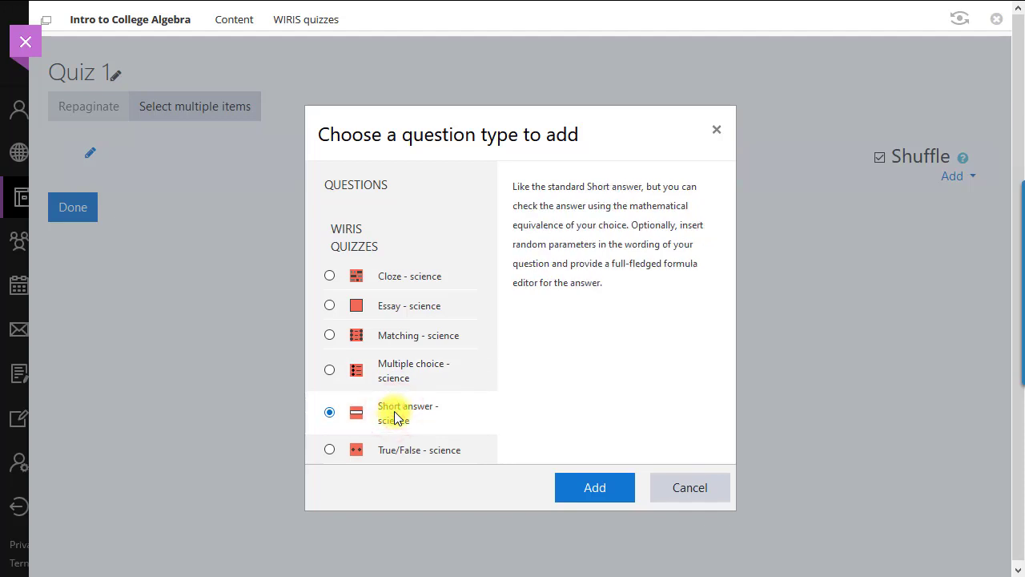
pyautogui.moveTo(393, 446)
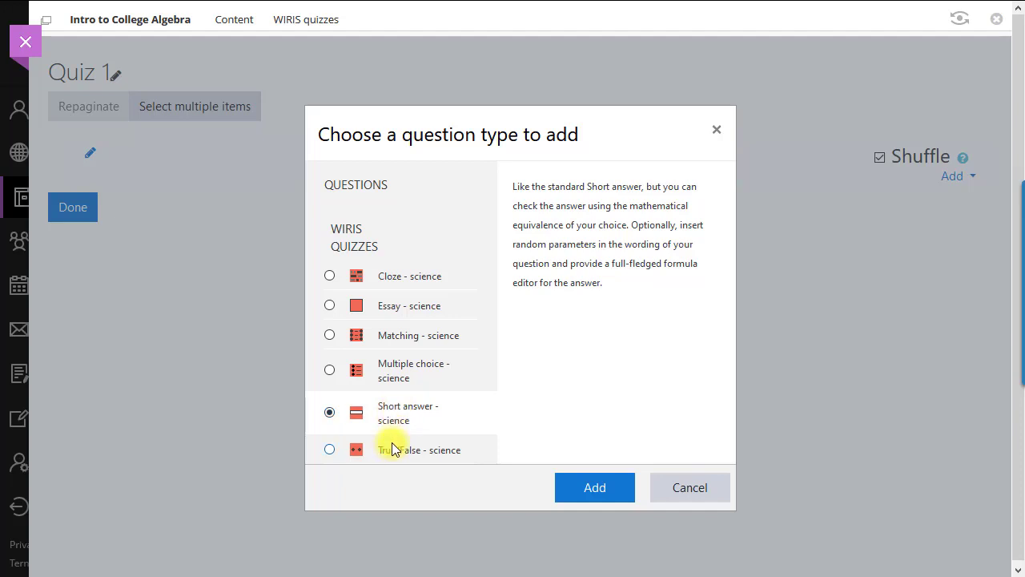
pyautogui.click(330, 449)
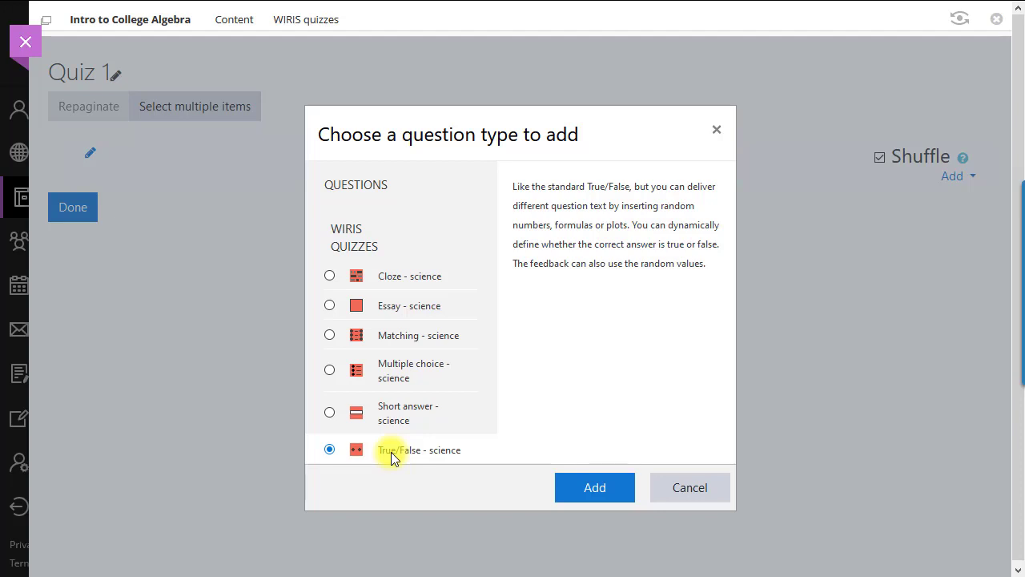
# Choose Short answer - science and confirm adding it
pyautogui.click(330, 412)
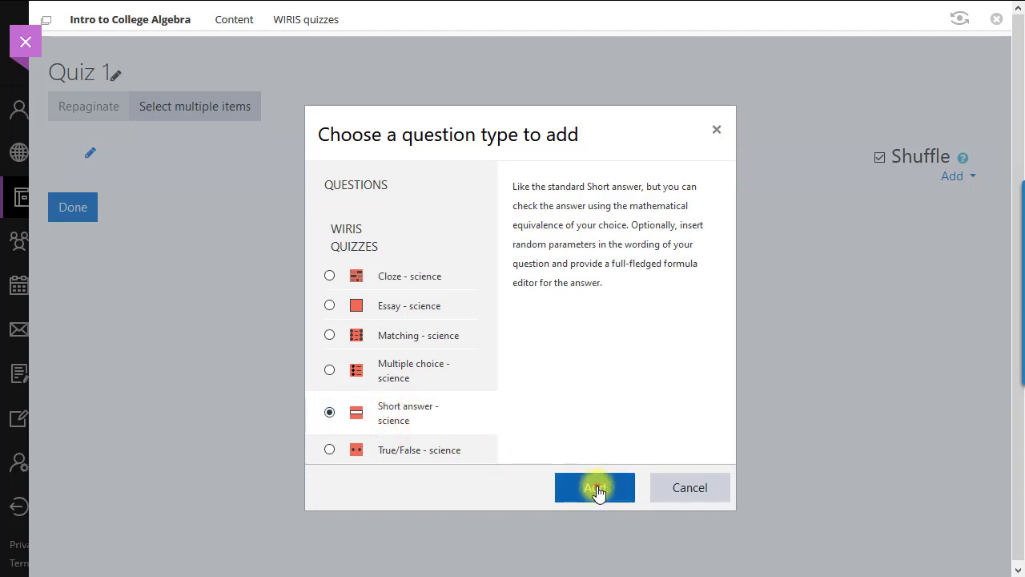
pyautogui.click(594, 487)
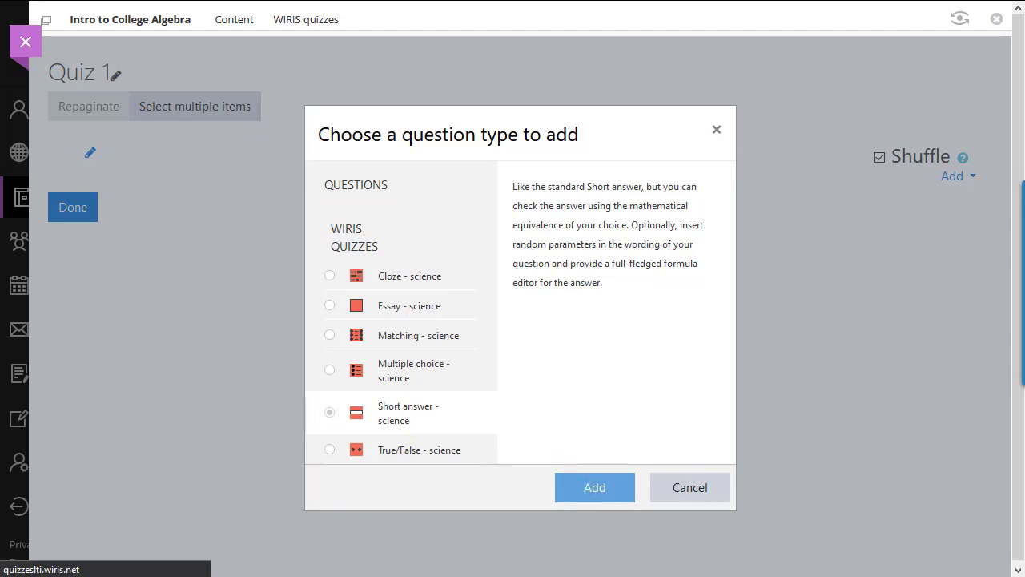
# Bring up the blank short answer math & science question form and look over its fields
pyautogui.click(594, 487)
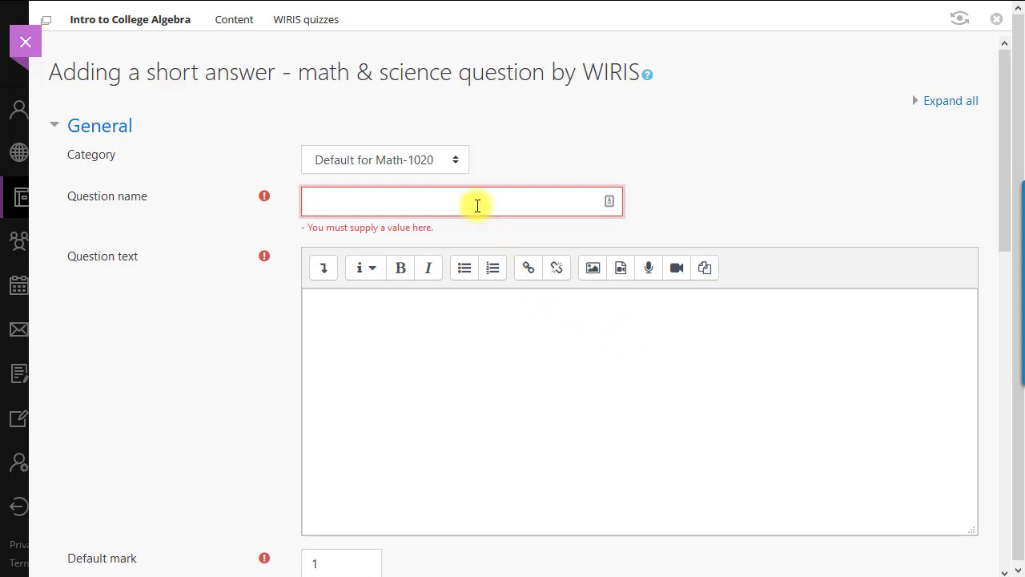
pyautogui.click(478, 368)
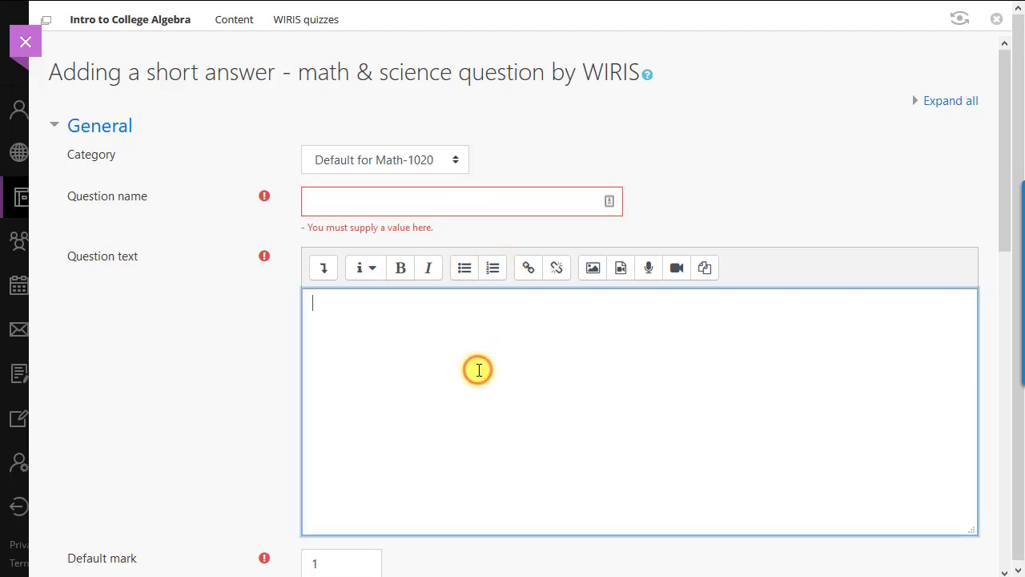
pyautogui.scroll(-3)
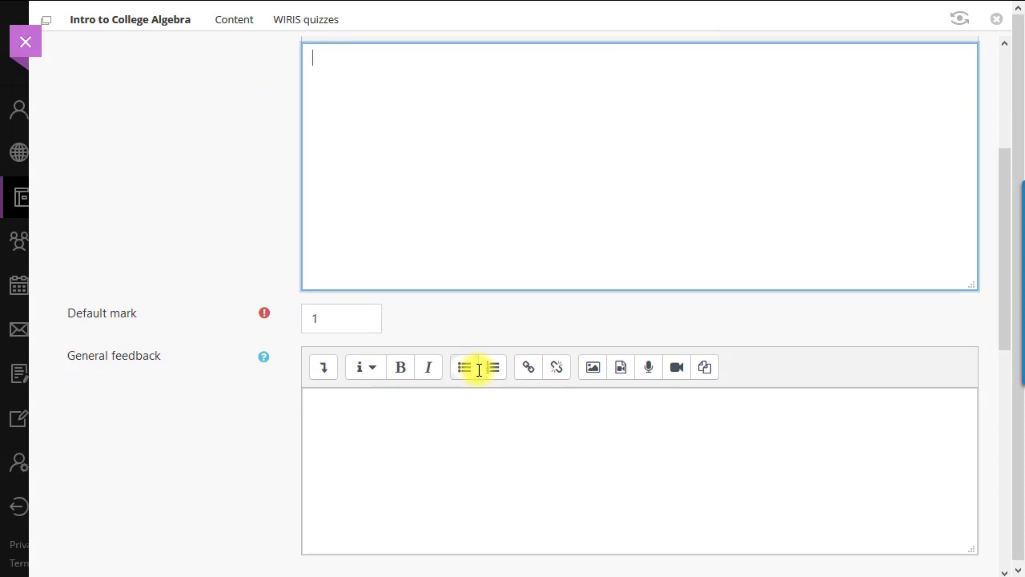
pyautogui.scroll(-3)
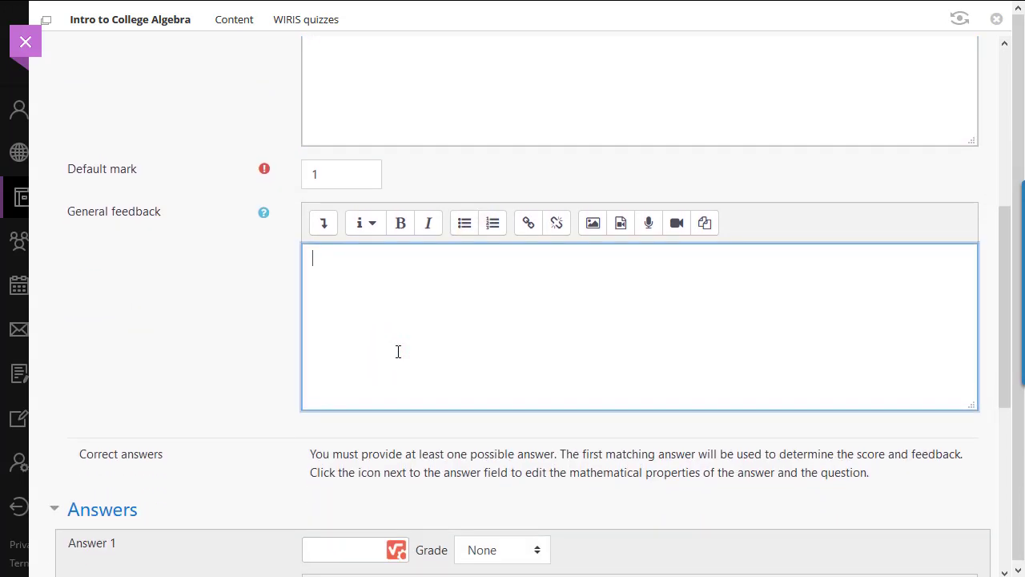
pyautogui.scroll(3)
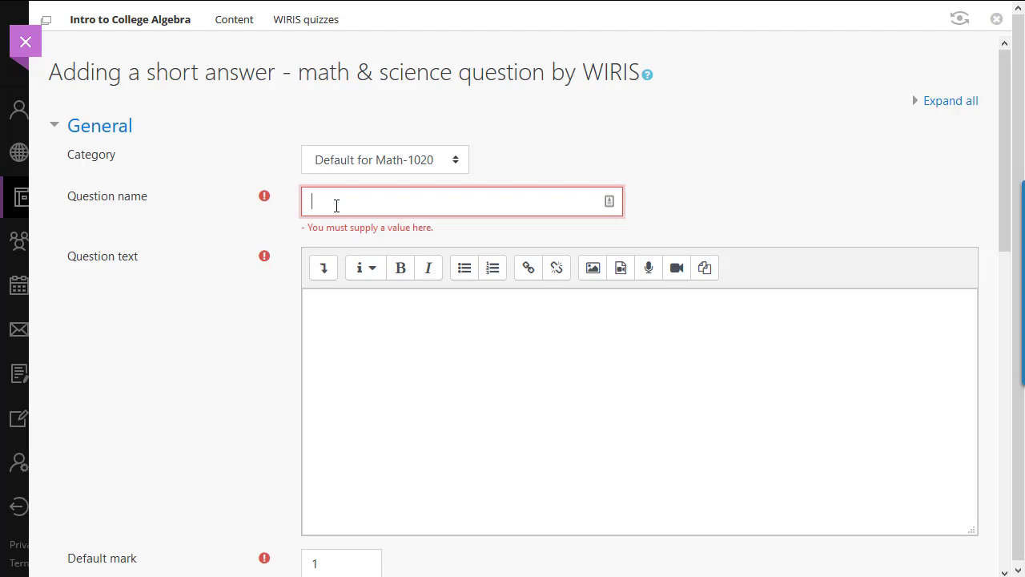
# Name the question 'Question 1' and write the text 'What is the amplitude:'
pyautogui.write('Question 1')
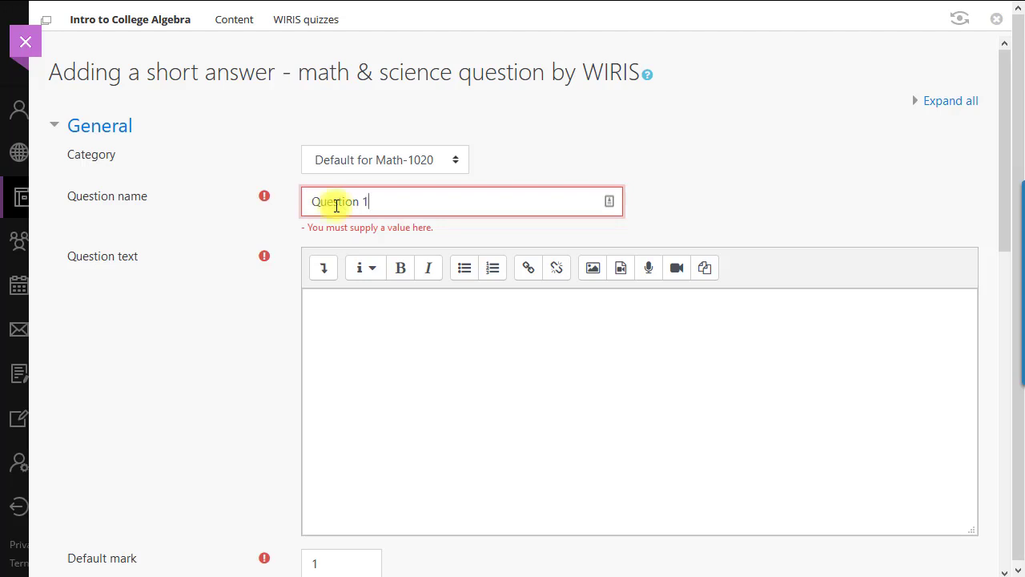
pyautogui.click(369, 346)
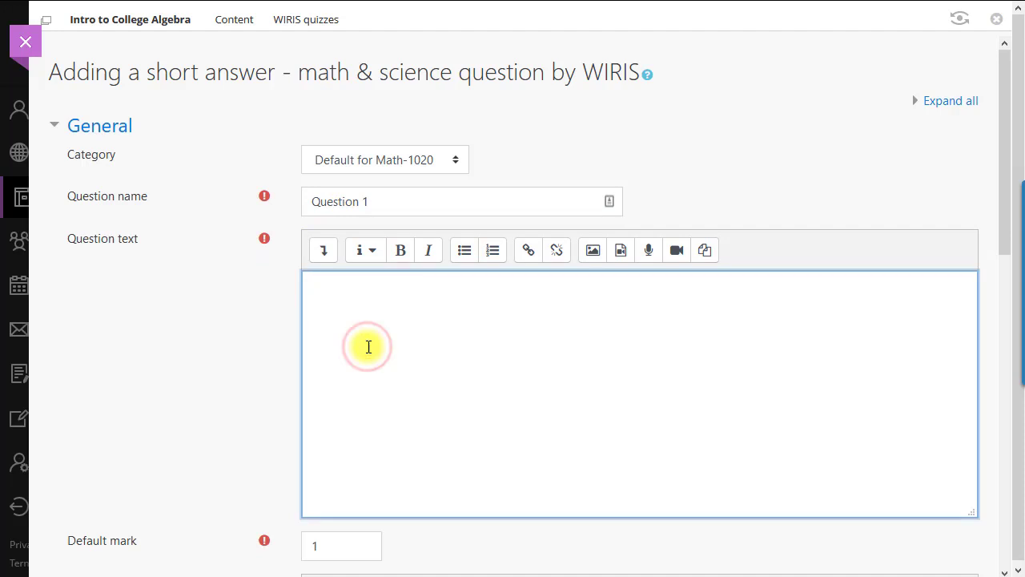
pyautogui.write('What is the ampli')
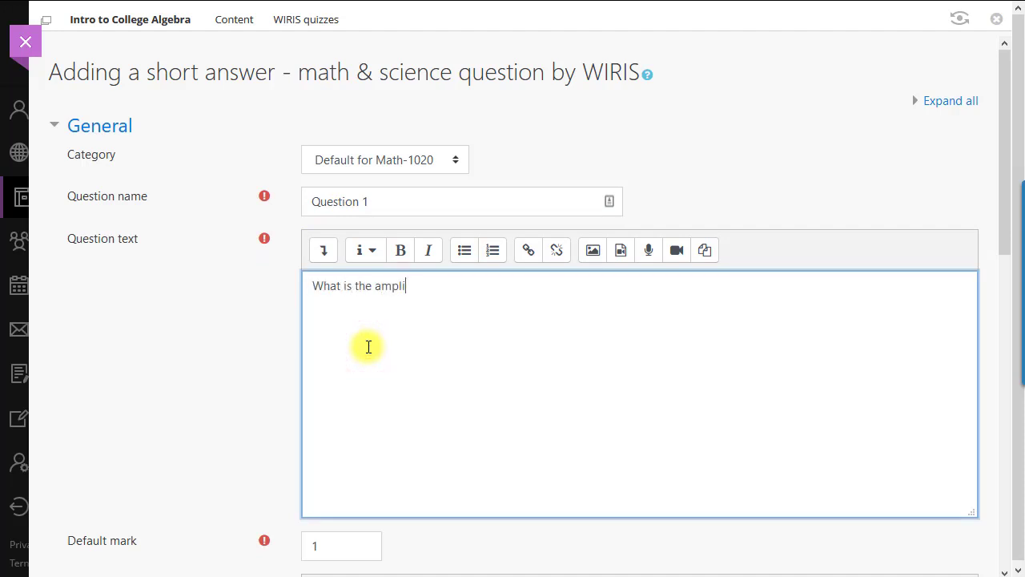
pyautogui.write('tude:')
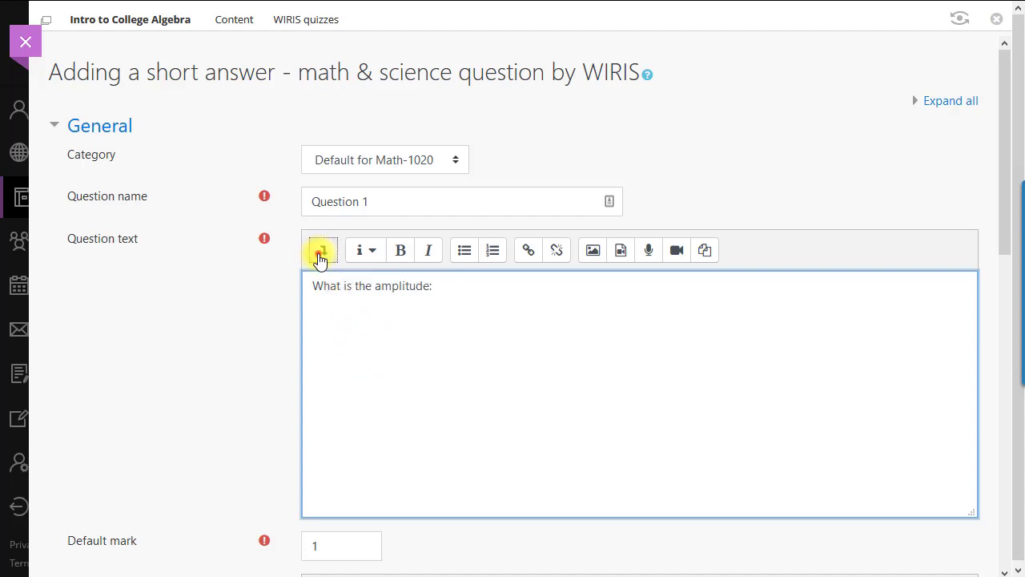
pyautogui.click(321, 249)
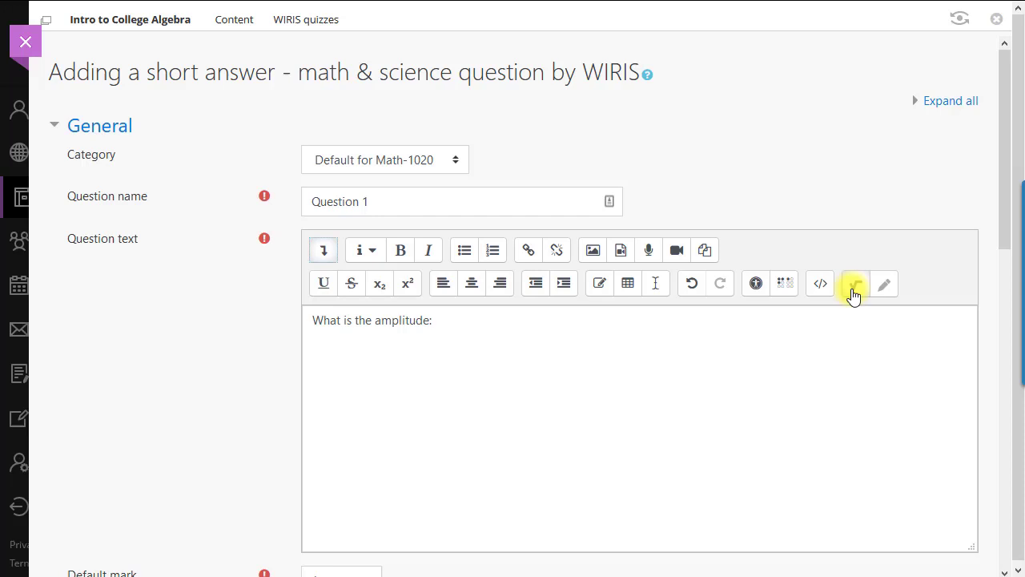
# Build the formula y = #a·sin(#b) + #c in MathType and insert it into the question text
pyautogui.click(856, 283)
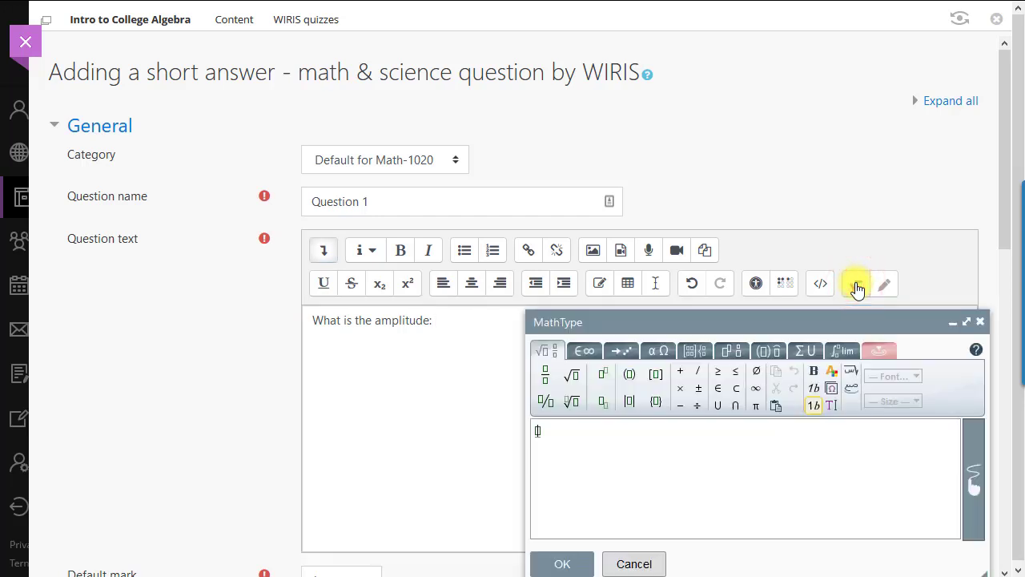
pyautogui.write('y')
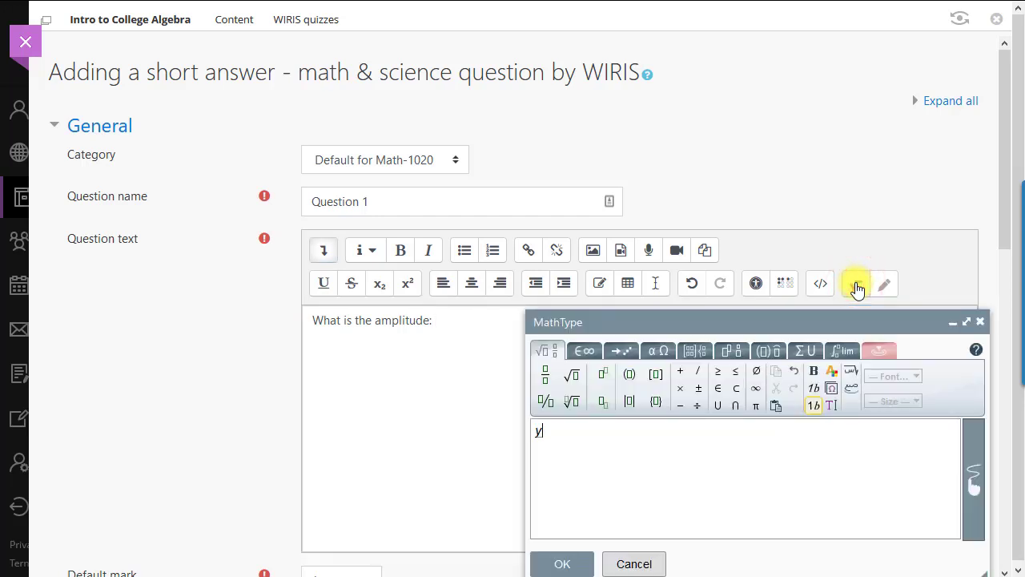
pyautogui.write('= #a·sin')
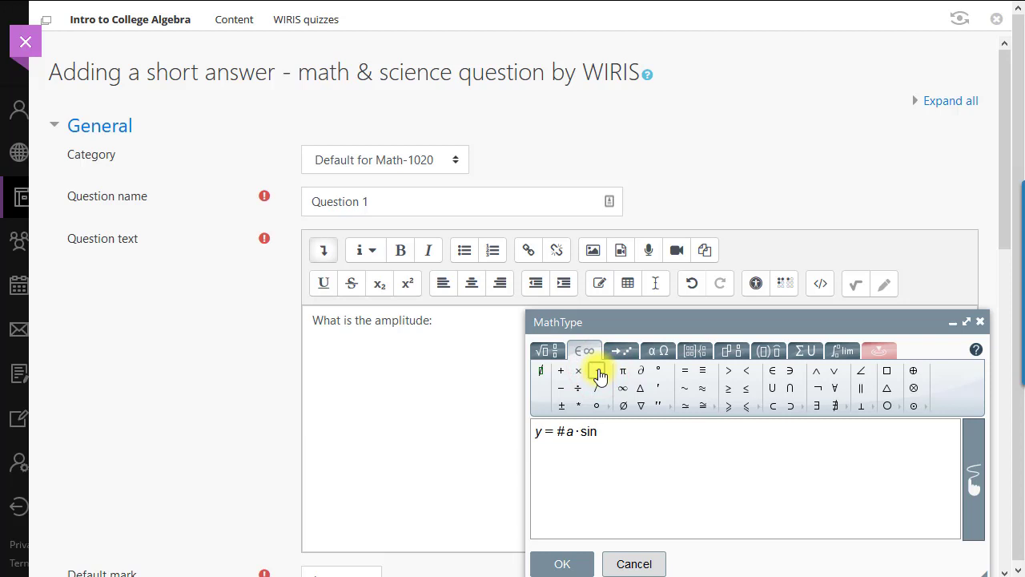
pyautogui.click(548, 351)
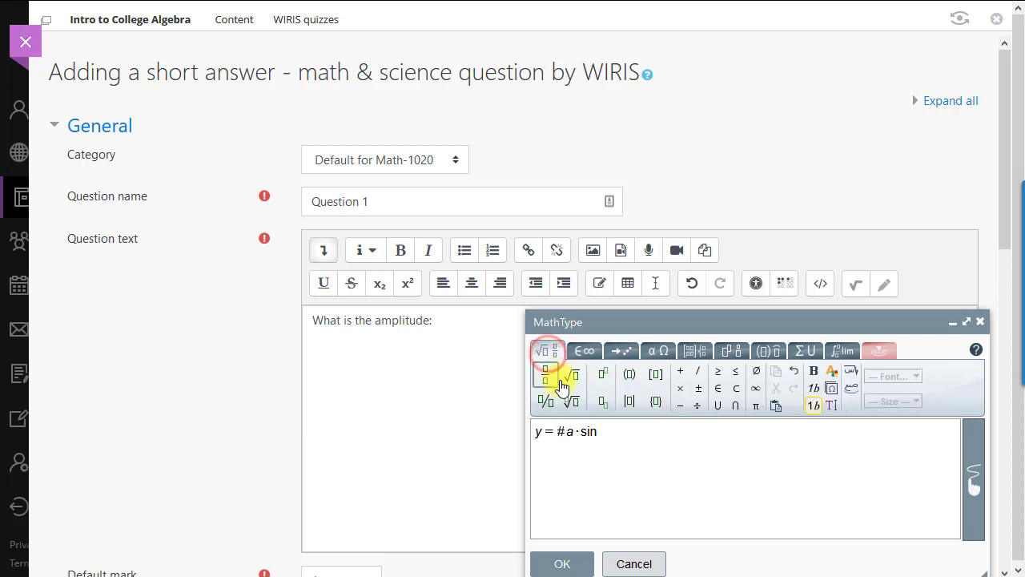
pyautogui.click(628, 375)
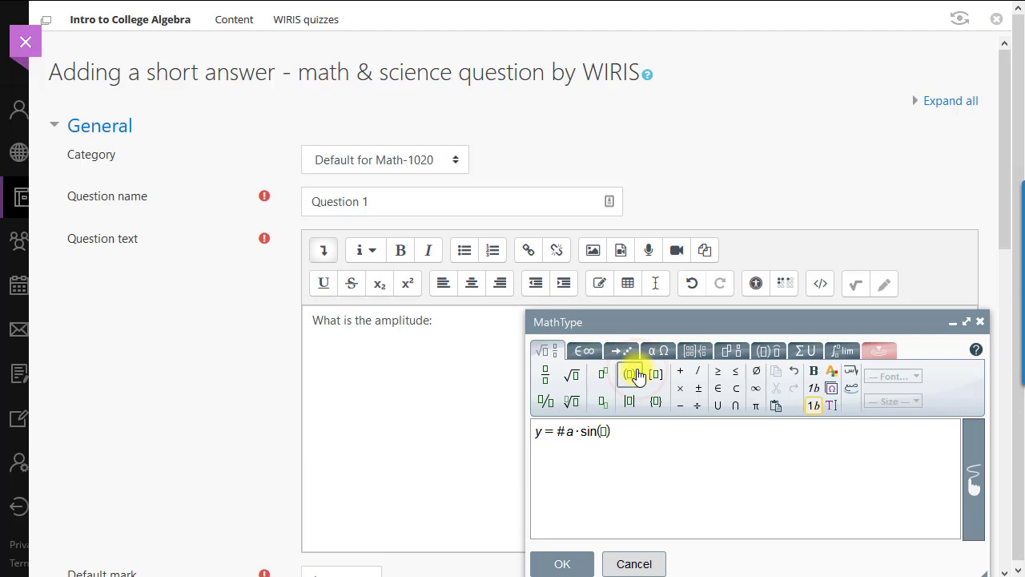
pyautogui.write('#b')
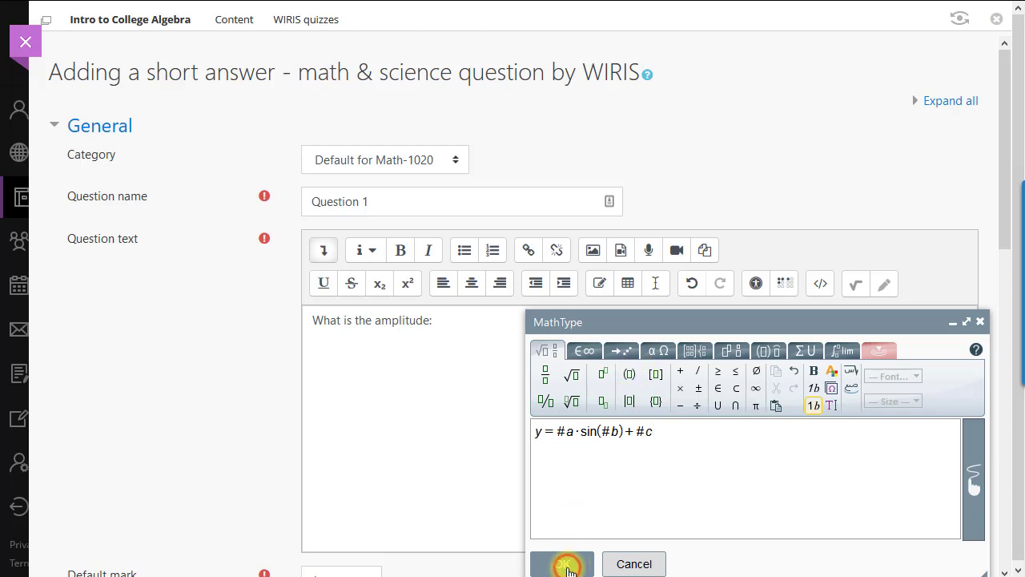
pyautogui.click(563, 564)
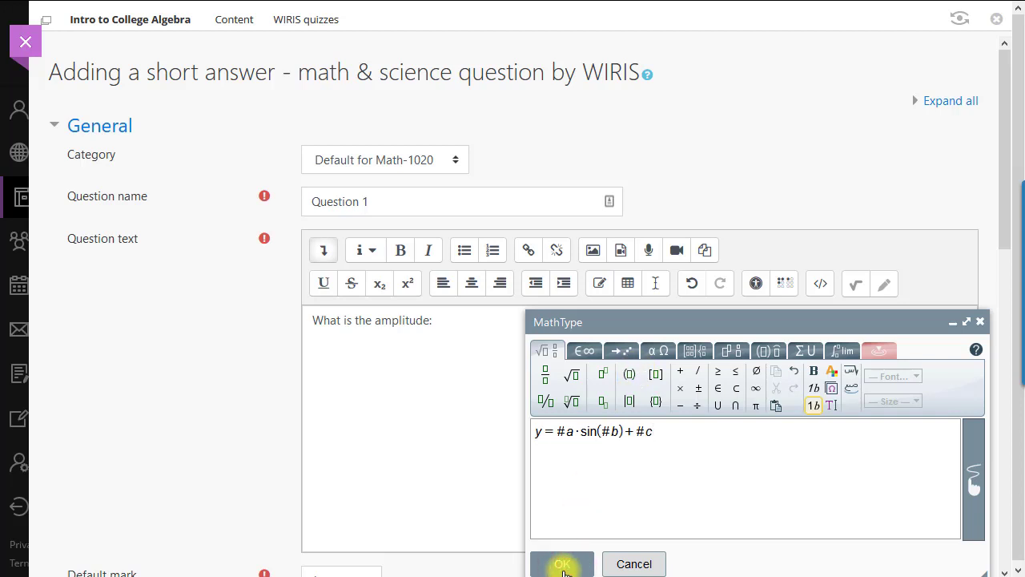
pyautogui.click(562, 564)
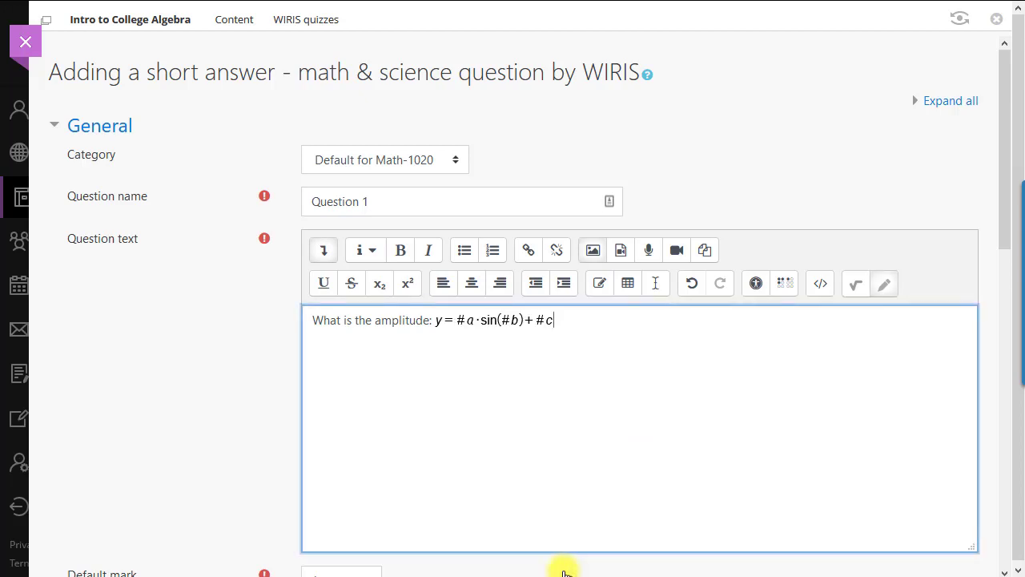
pyautogui.moveTo(538, 449)
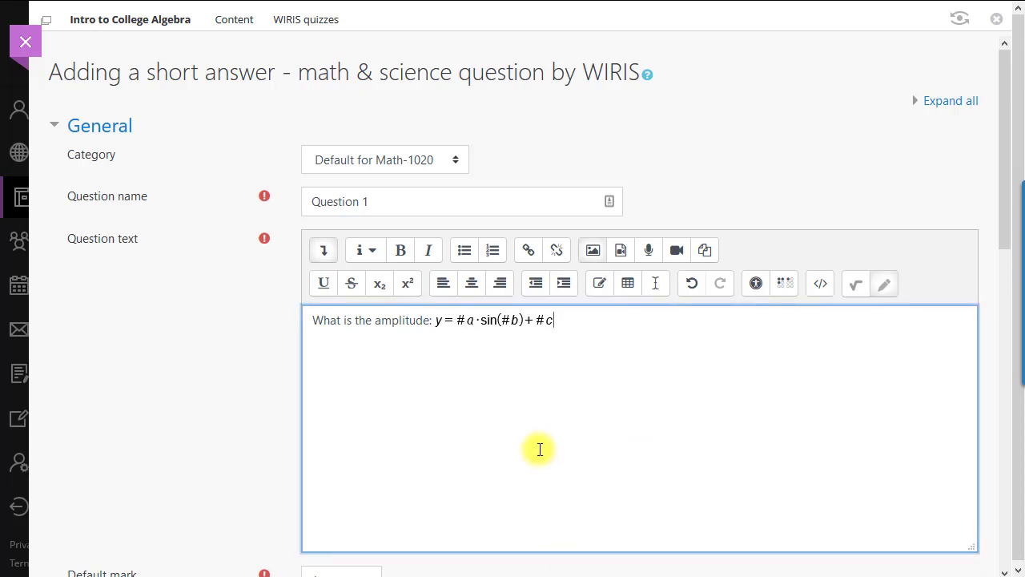
# Edit Answer 1 in Wiris Quizzes Studio and enter #a as the correct answer
pyautogui.scroll(-3)
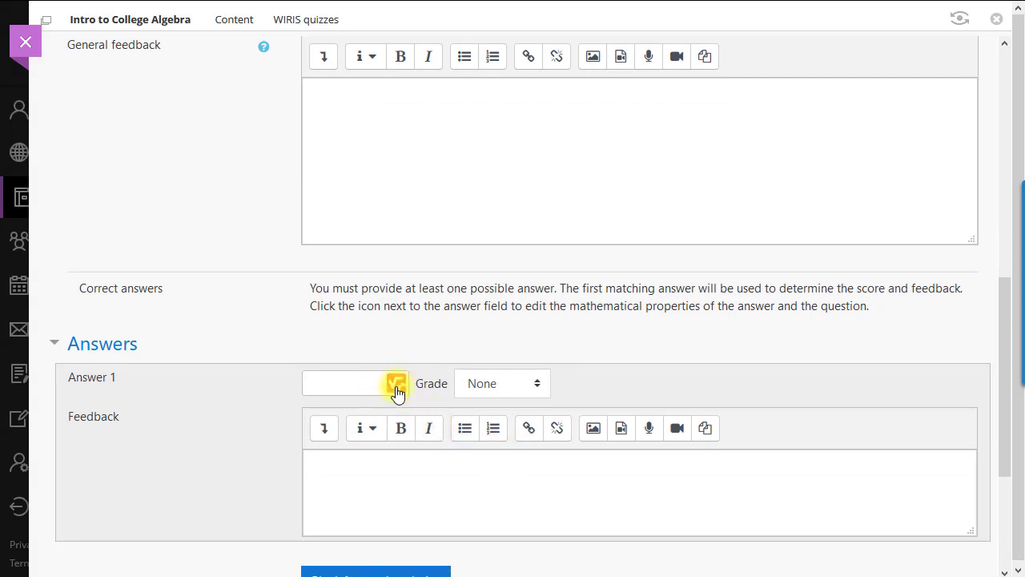
pyautogui.click(396, 383)
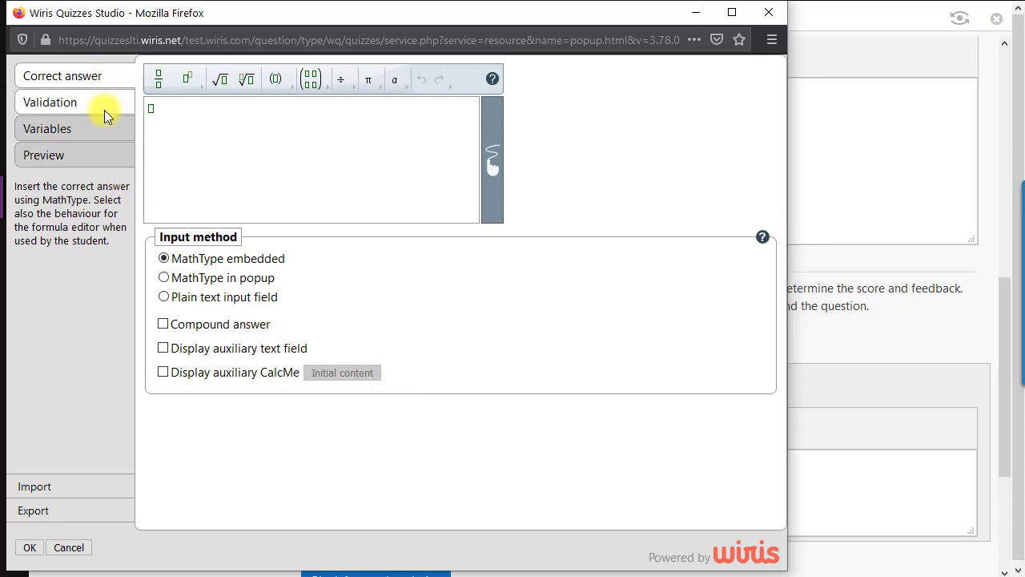
pyautogui.moveTo(96, 112)
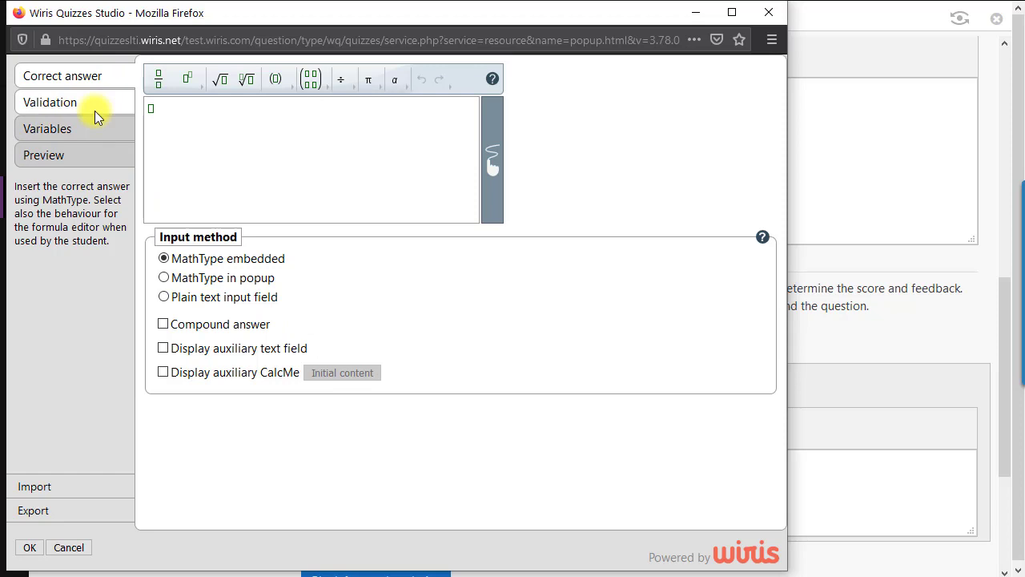
pyautogui.moveTo(93, 109)
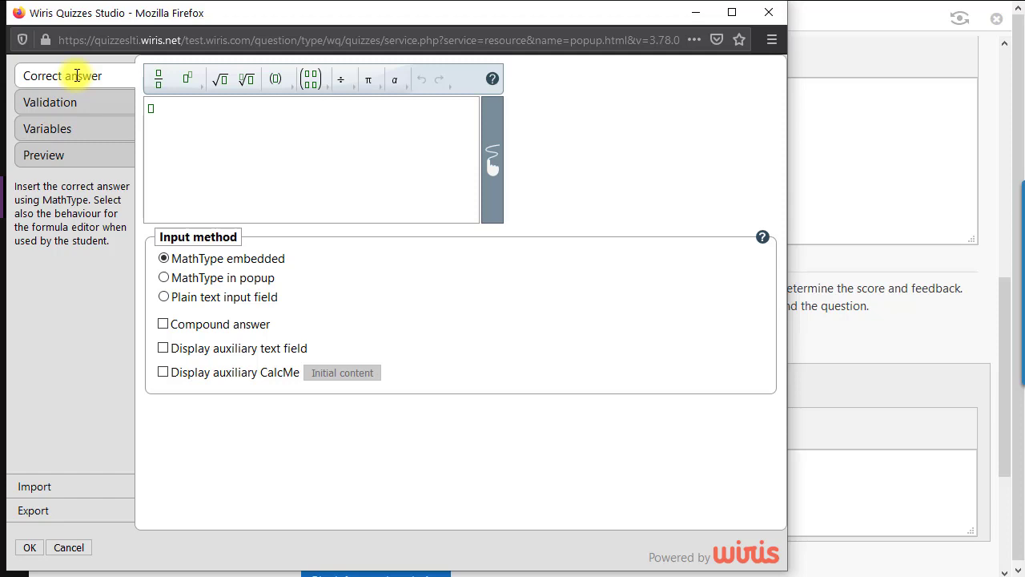
pyautogui.click(209, 127)
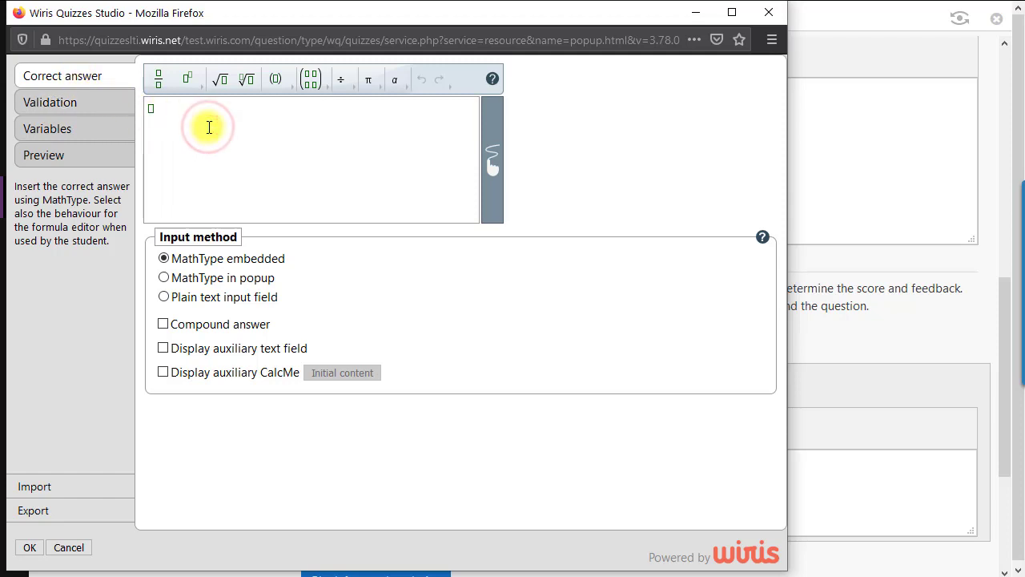
pyautogui.write('#a')
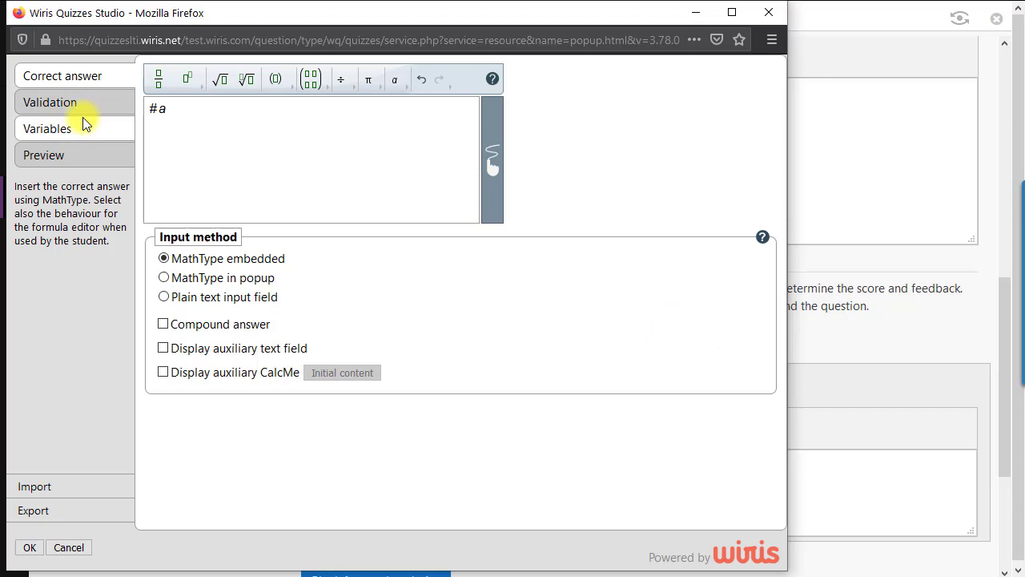
# Try Quantity validation, revert to General input, and move to the Variables section
pyautogui.click(50, 102)
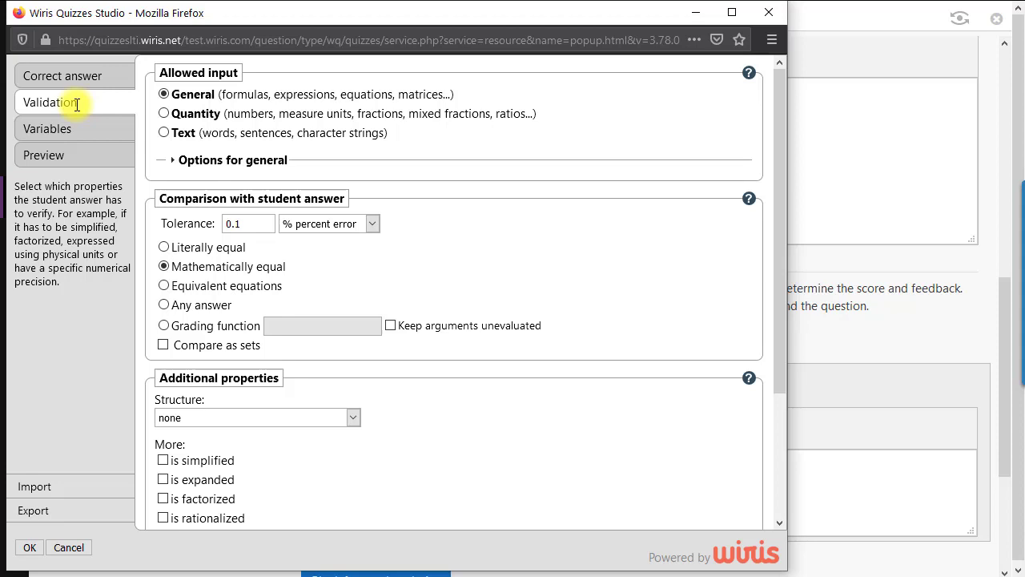
pyautogui.moveTo(90, 111)
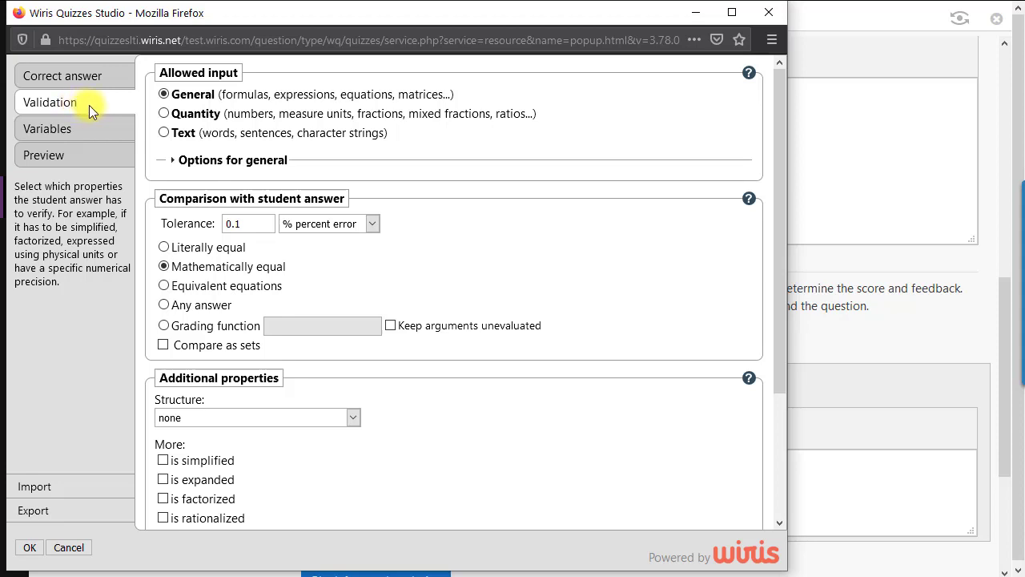
pyautogui.click(163, 112)
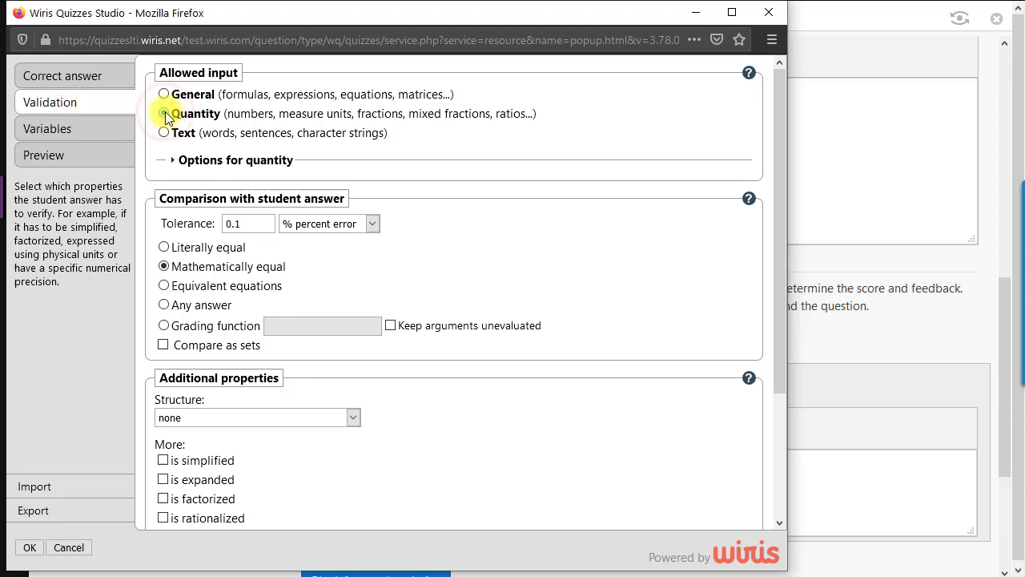
pyautogui.click(163, 112)
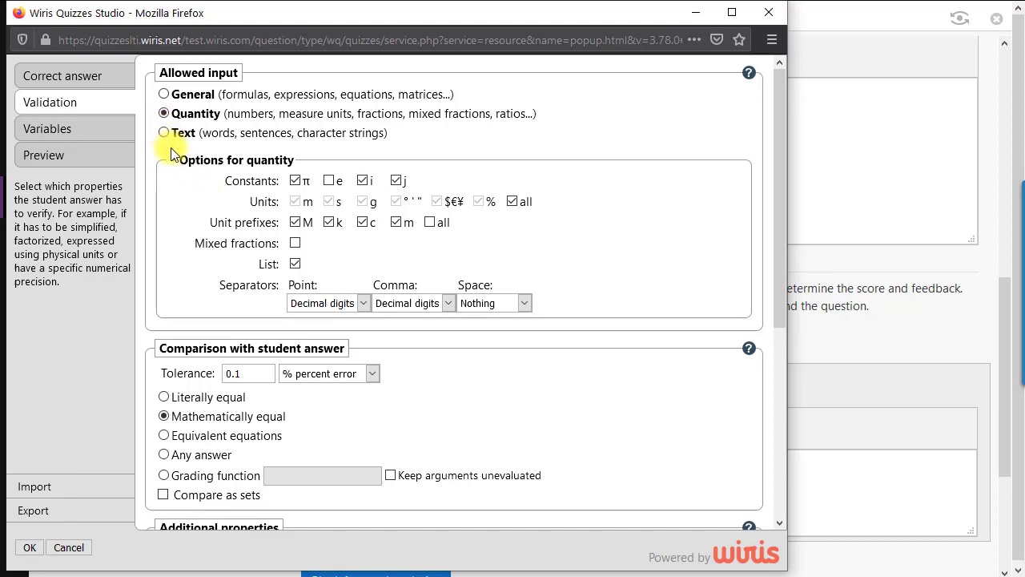
pyautogui.click(164, 93)
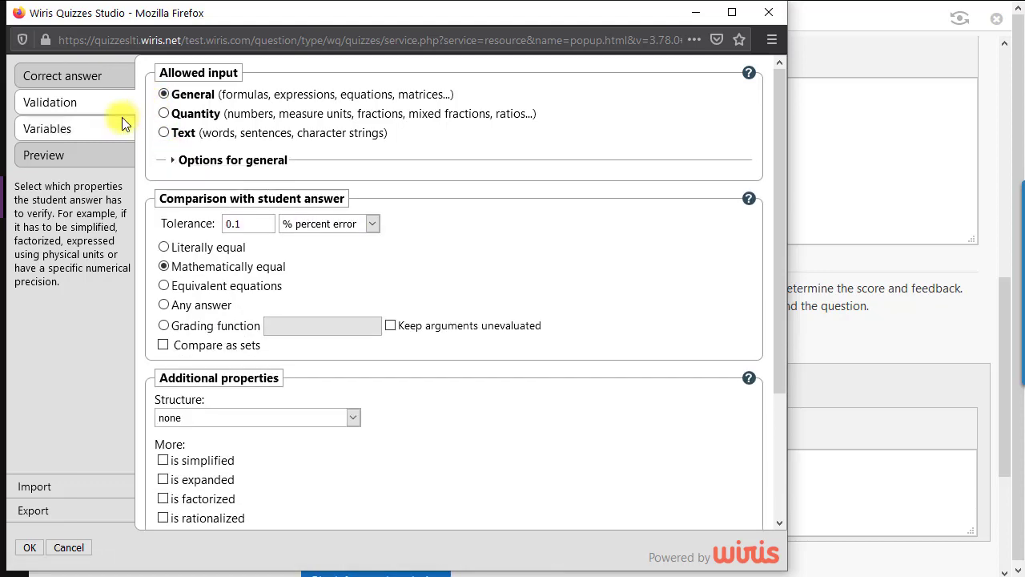
pyautogui.click(50, 128)
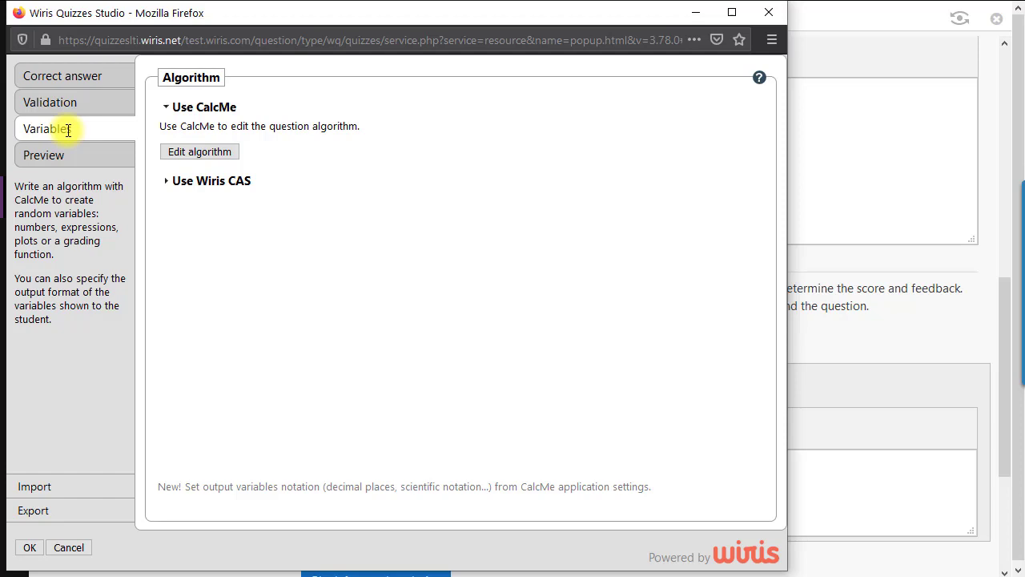
# Write the CalcMe algorithm a=random(1,6), b=x−π, c=random(-3,10)
pyautogui.click(199, 151)
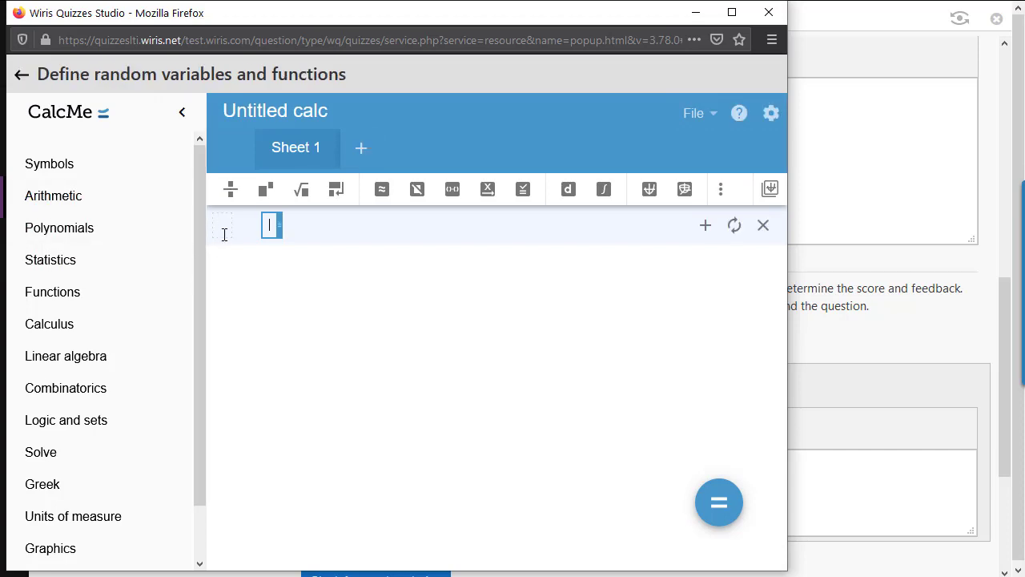
pyautogui.write('a=')
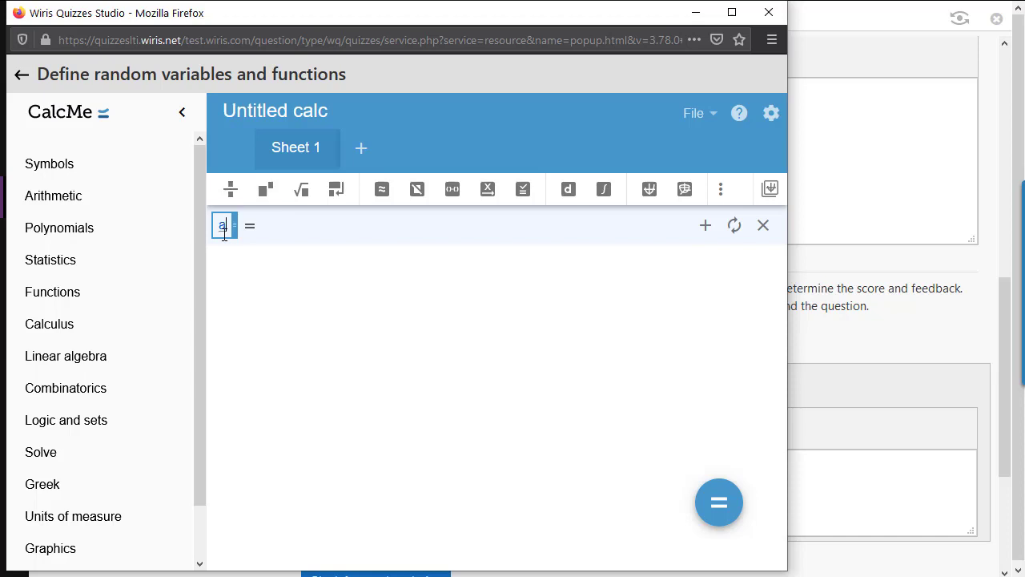
pyautogui.write('random(1,6')
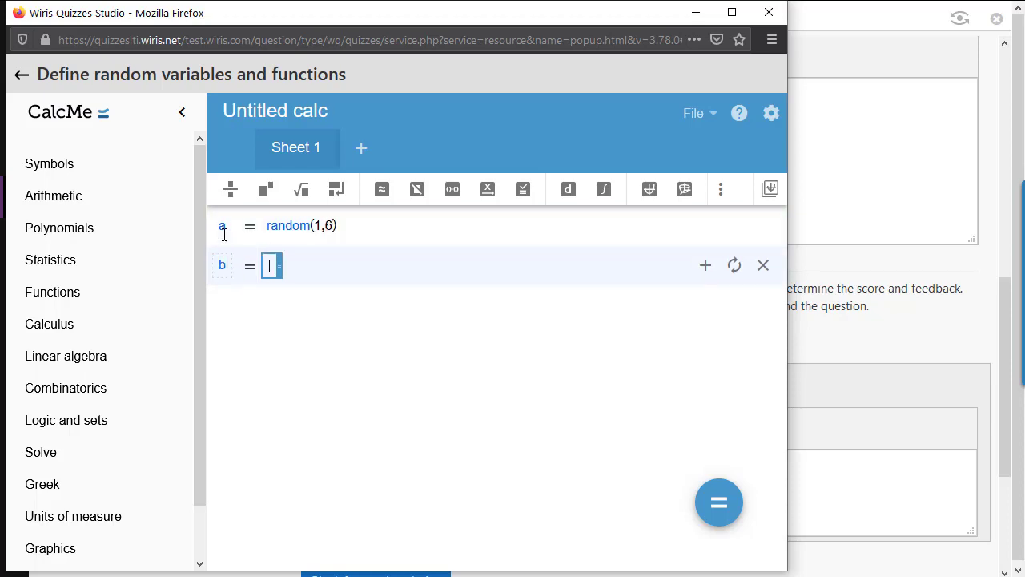
pyautogui.write('x-')
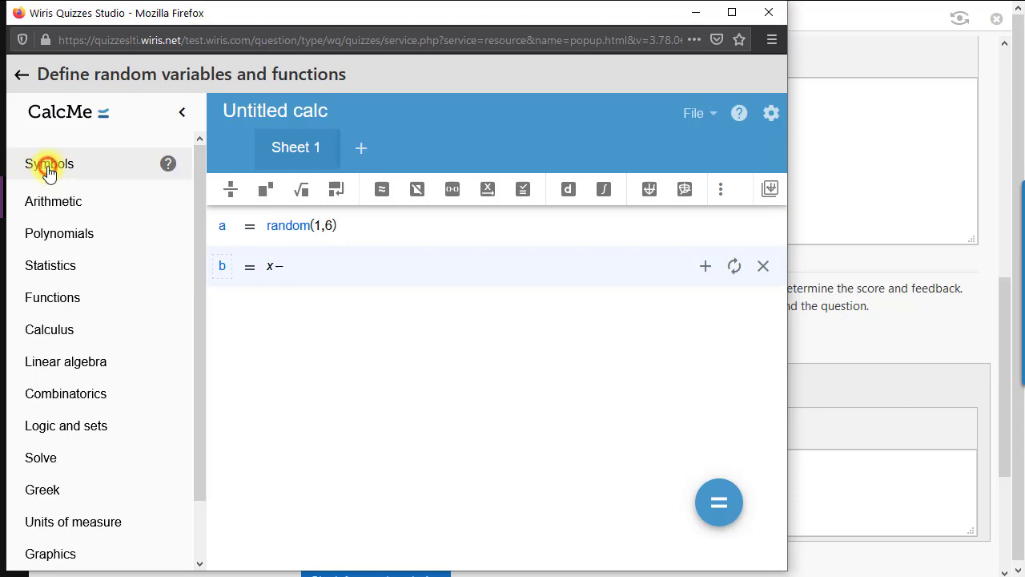
pyautogui.click(48, 164)
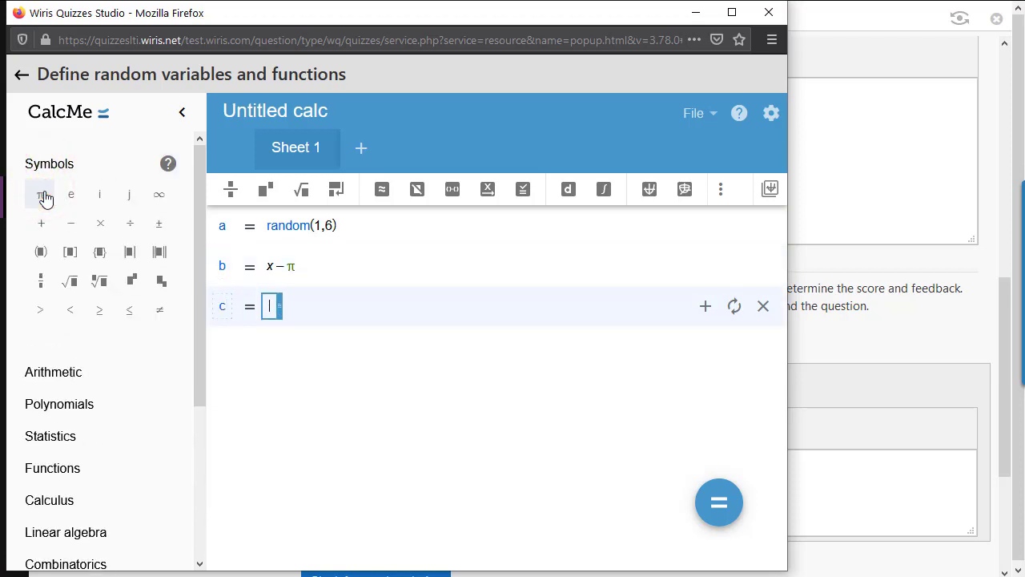
pyautogui.write('random(')
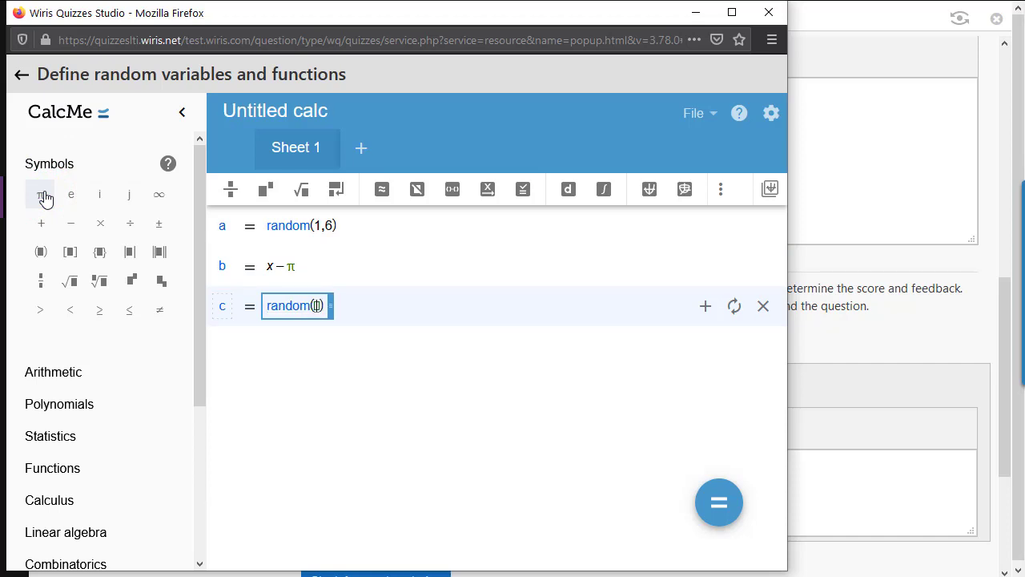
pyautogui.write('-3,10')
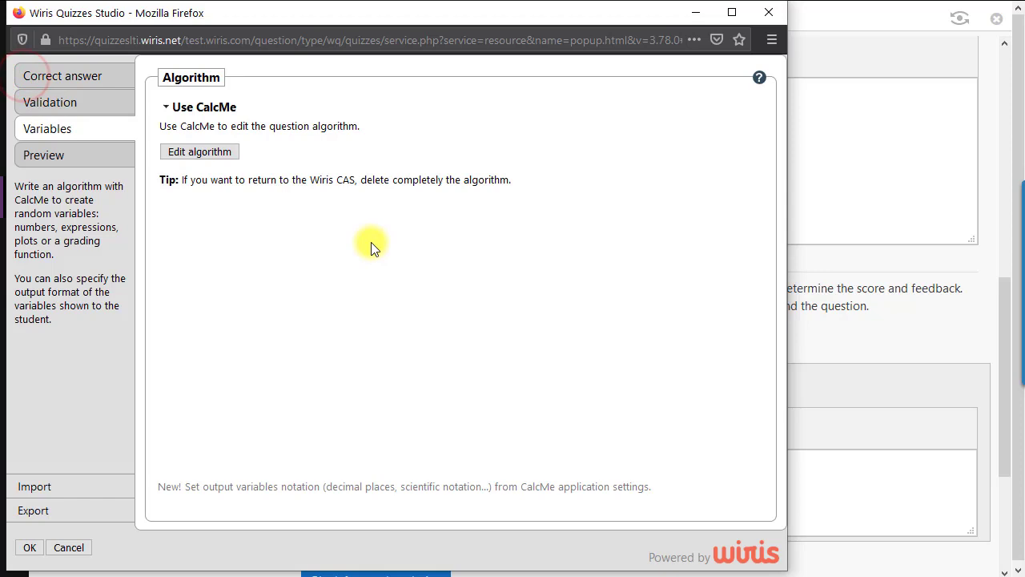
# Verify in Preview that the sample answer 2 tests as correct, then accept with OK
pyautogui.click(43, 154)
pyautogui.write('2')
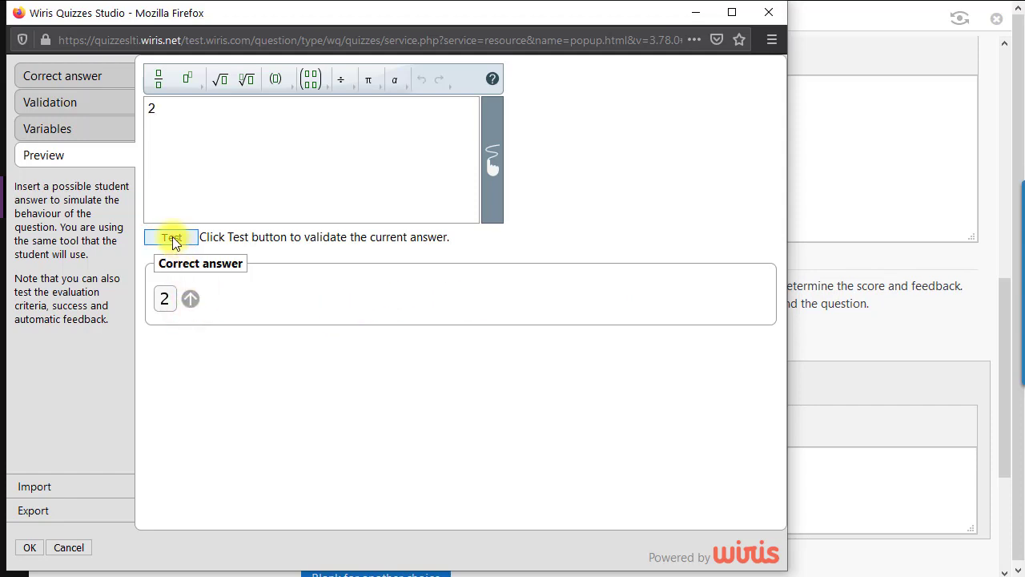
pyautogui.click(169, 238)
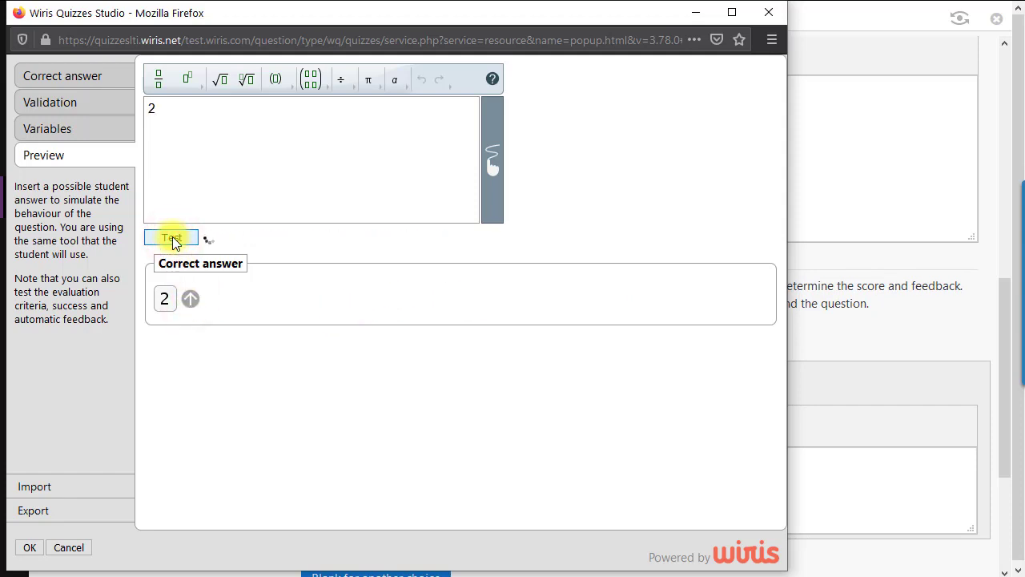
pyautogui.click(170, 237)
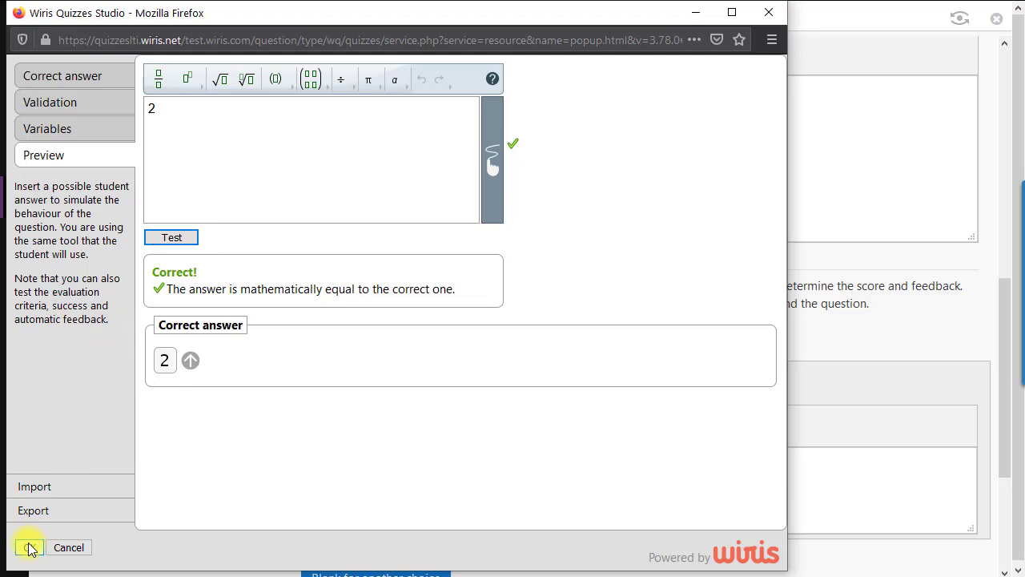
pyautogui.click(30, 547)
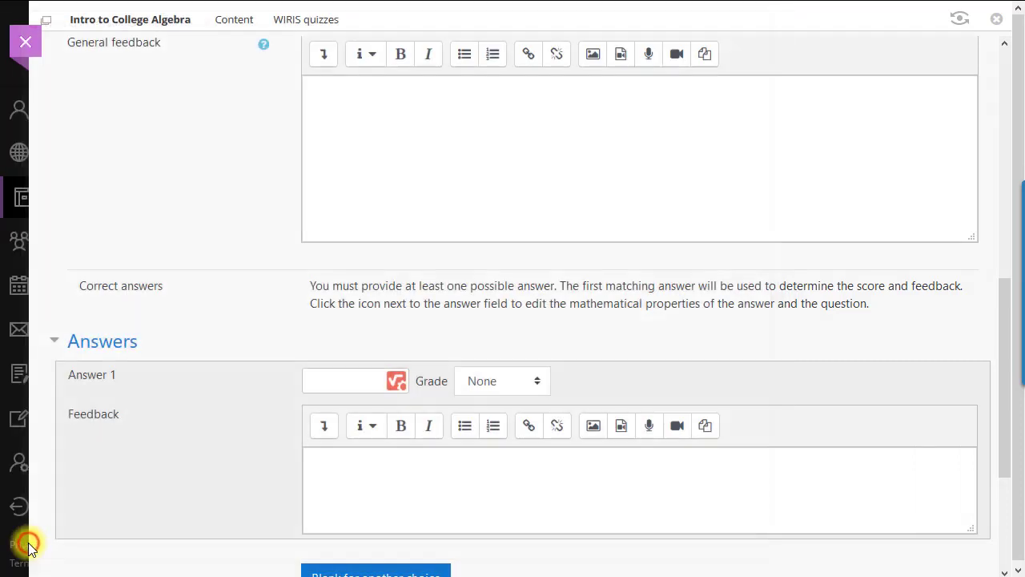
# Enter #a as Answer 1 with a 100% grade and save the question into Quiz 1
pyautogui.write('#a')
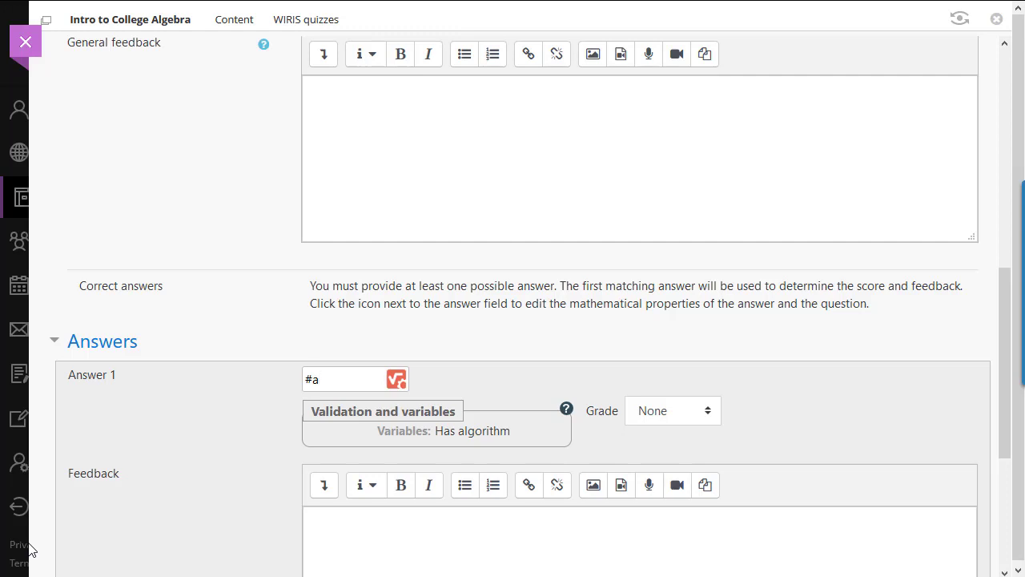
pyautogui.click(671, 410)
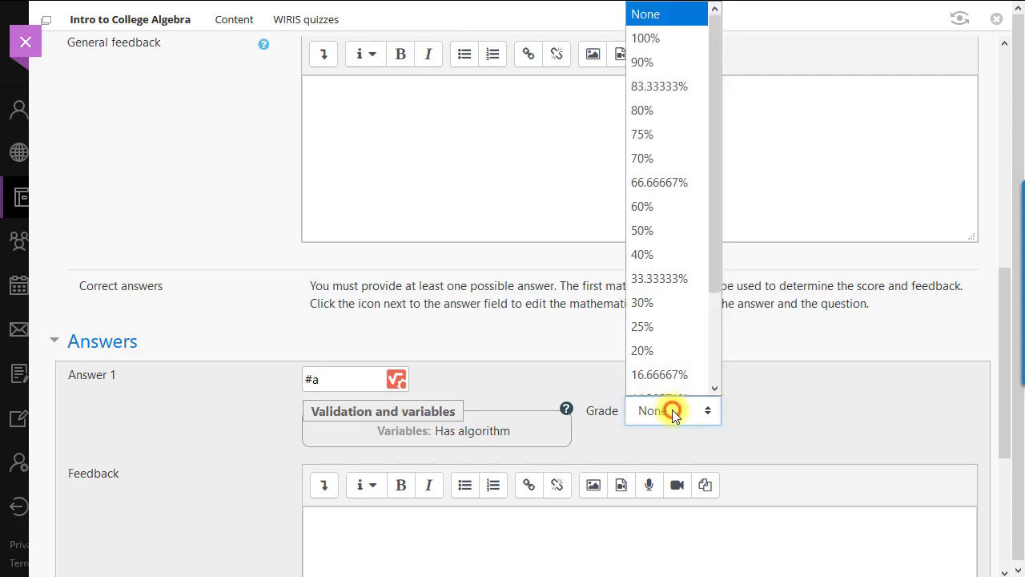
pyautogui.click(645, 39)
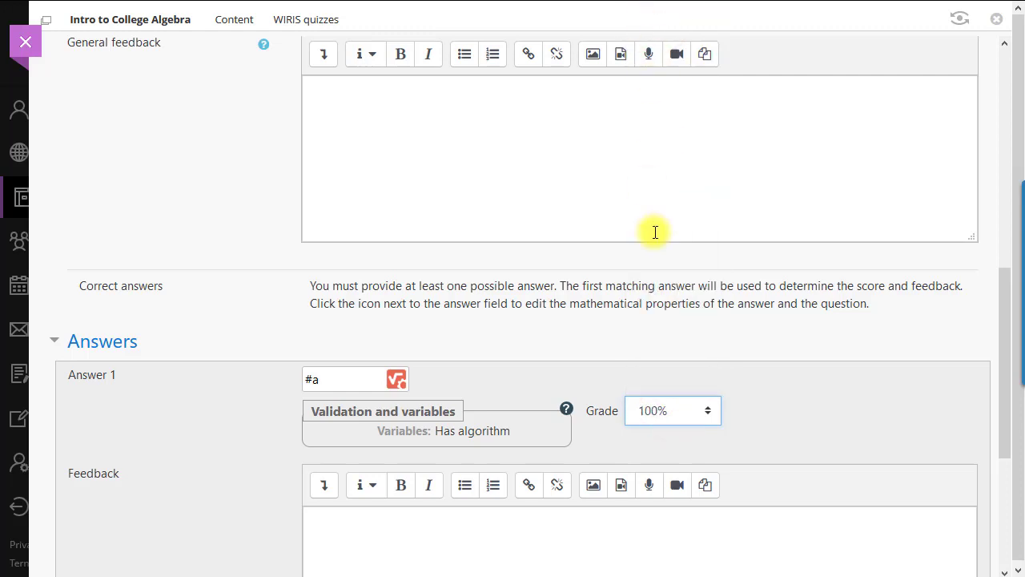
pyautogui.scroll(-3)
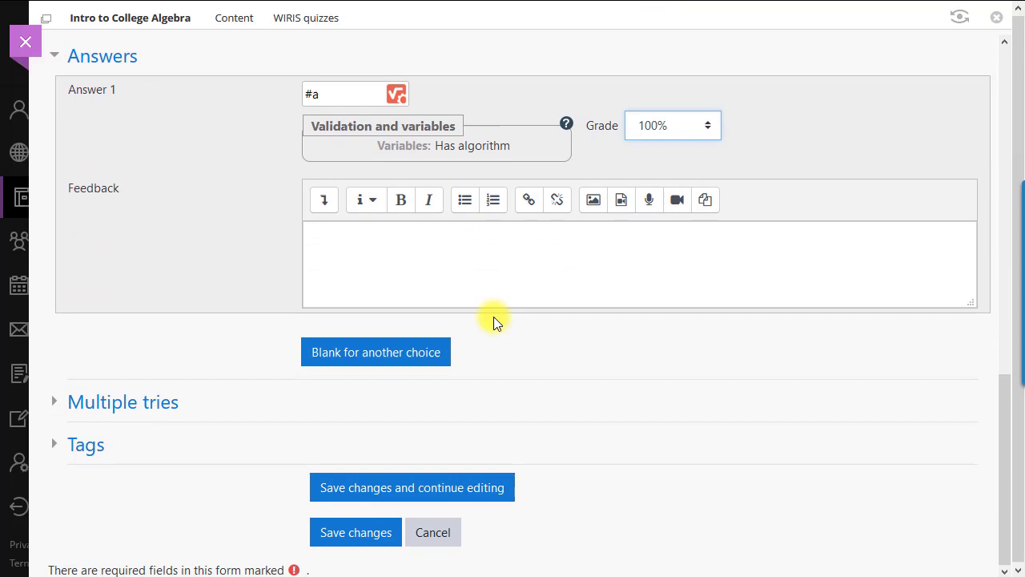
pyautogui.click(356, 531)
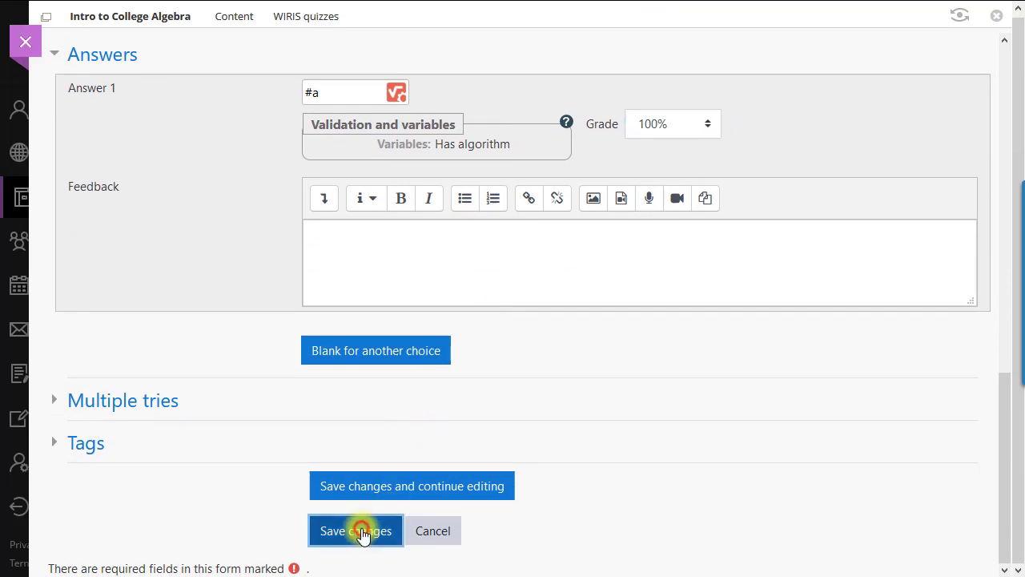
pyautogui.click(355, 531)
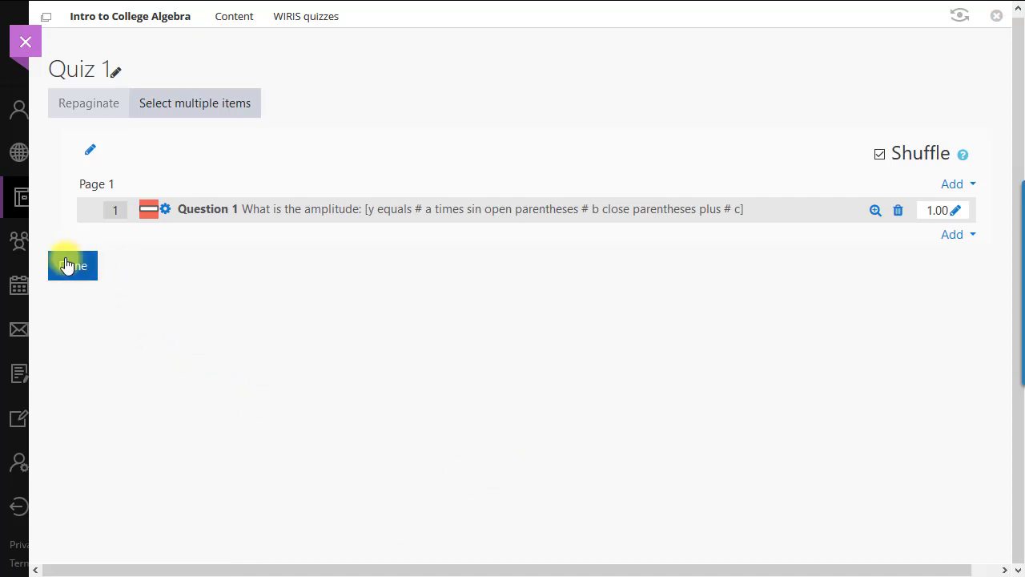
# Finish editing with Done and open Quiz 1 from the course Content
pyautogui.click(72, 266)
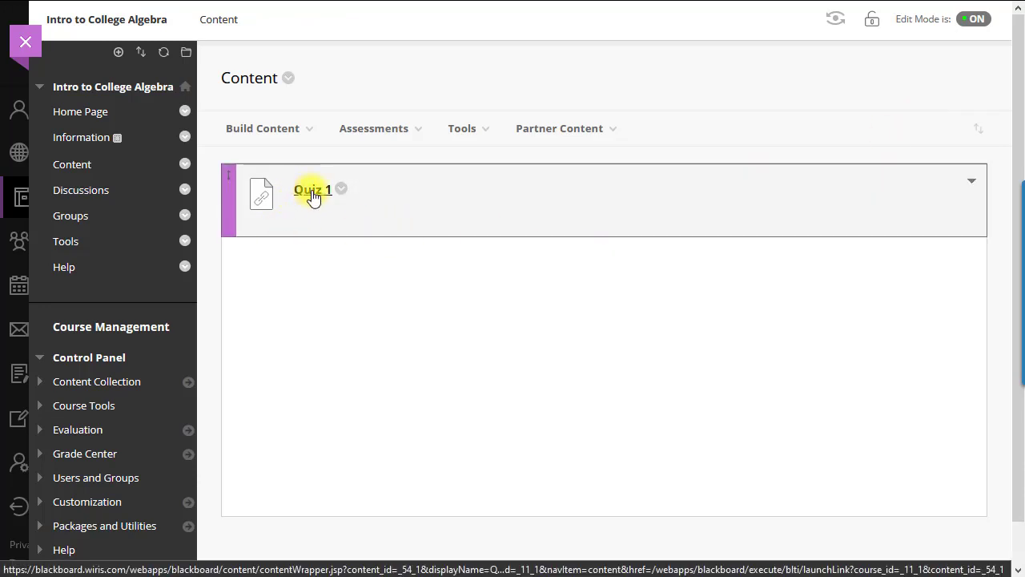
pyautogui.click(313, 189)
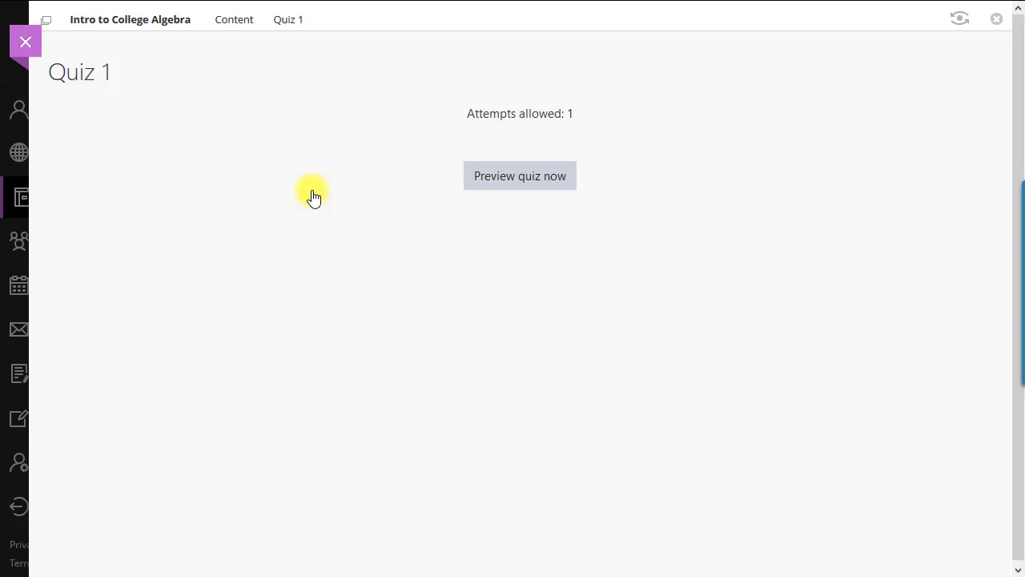
pyautogui.moveTo(474, 196)
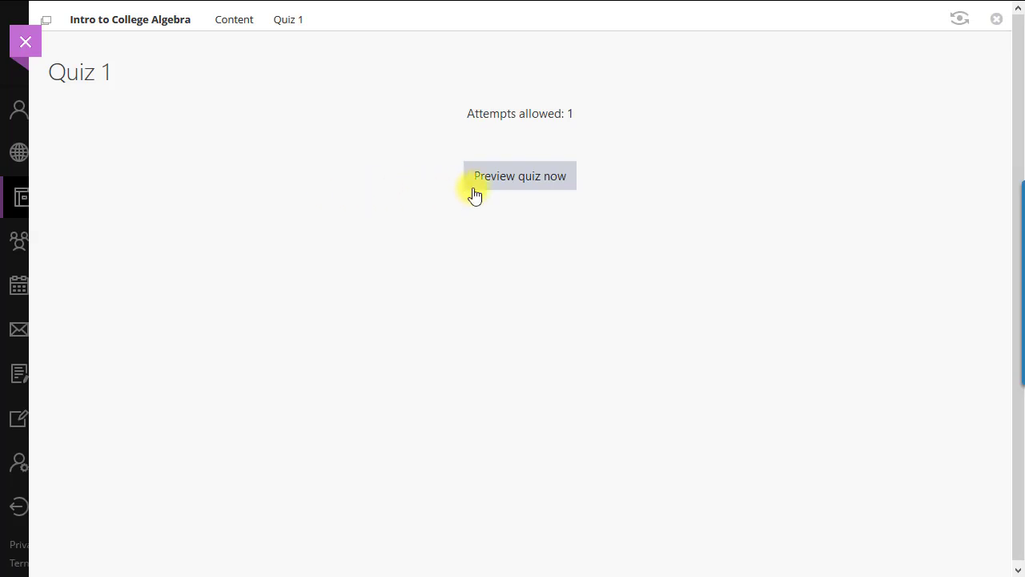
# Start a preview attempt of Quiz 1 and answer the amplitude question with 6
pyautogui.click(519, 175)
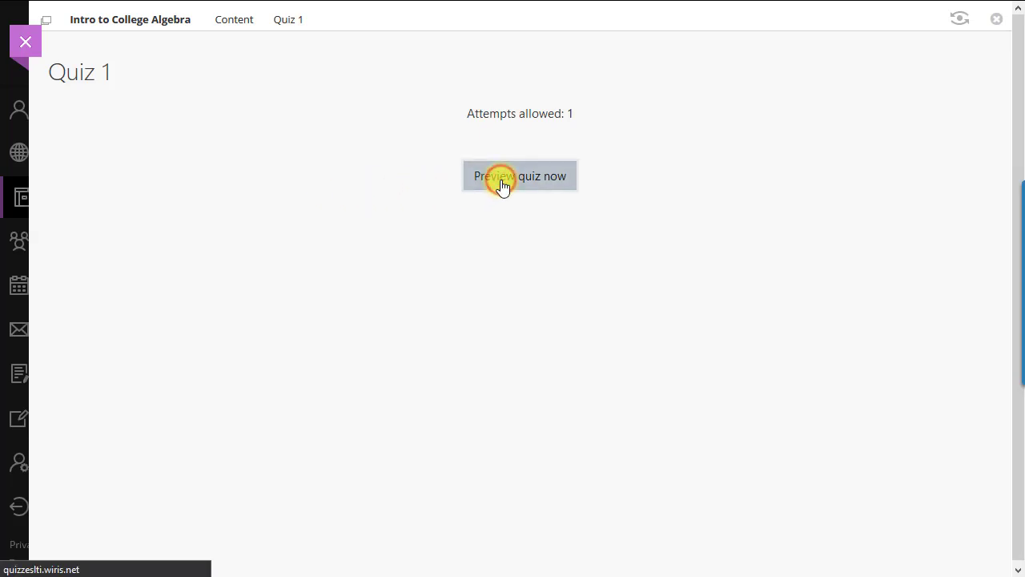
pyautogui.click(519, 174)
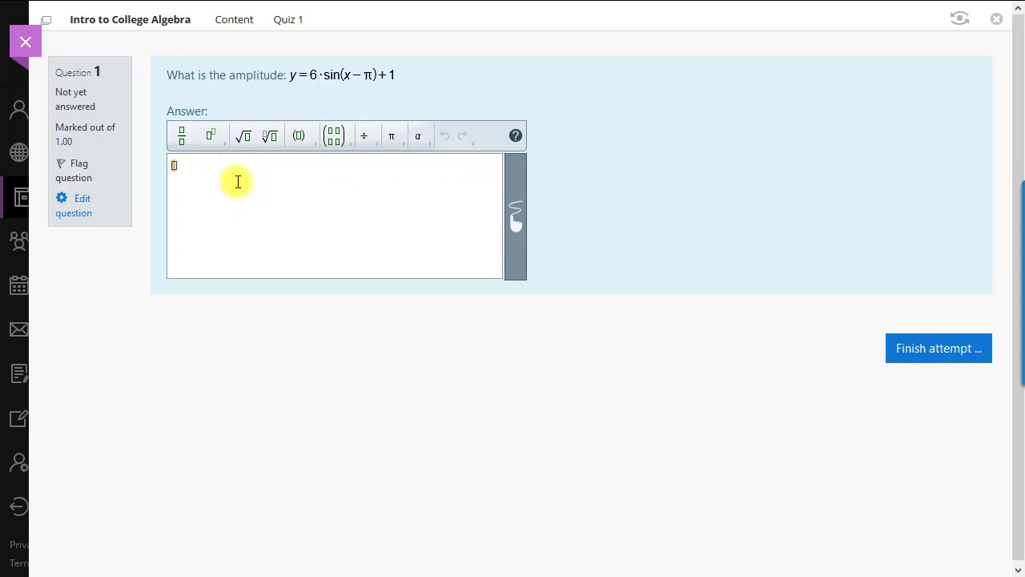
pyautogui.write('6')
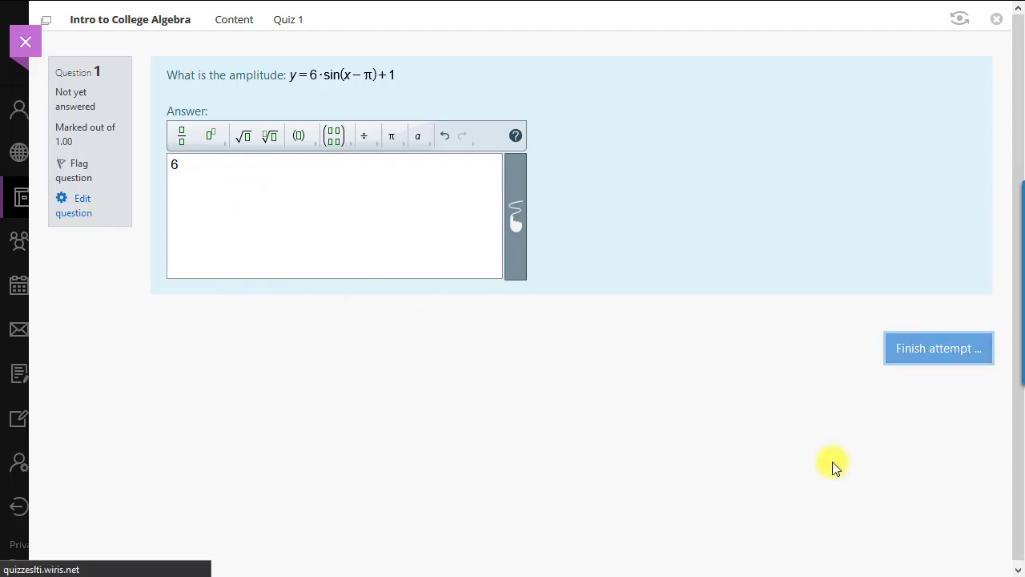
# Submit the attempt for a 10/10 grade and finish the review
pyautogui.click(939, 348)
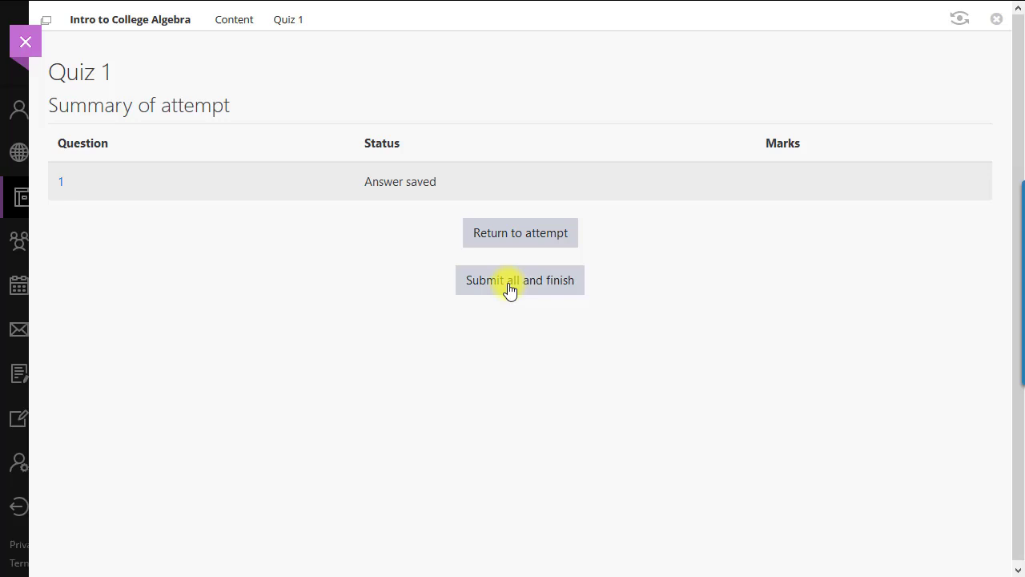
pyautogui.click(519, 279)
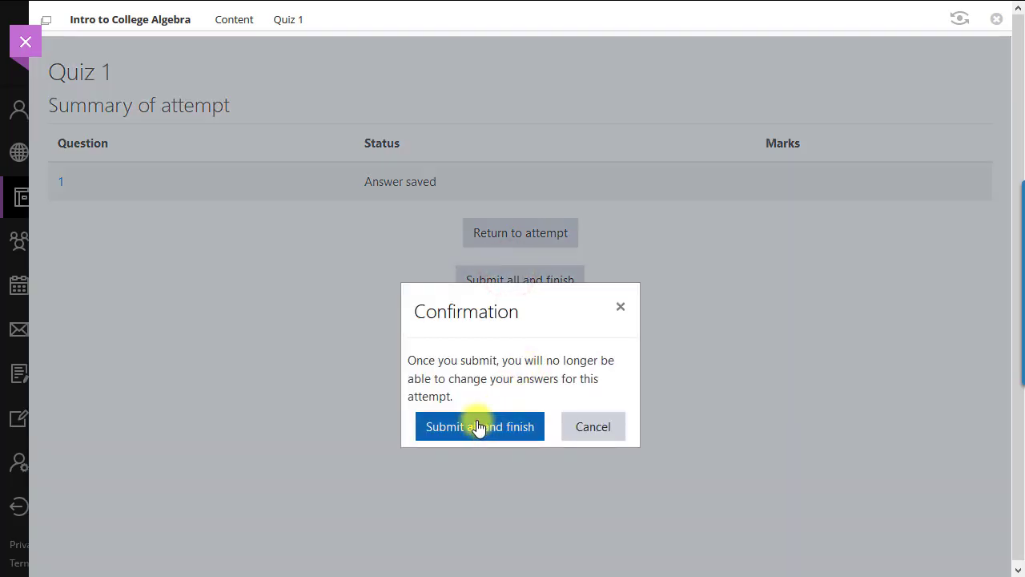
pyautogui.click(479, 426)
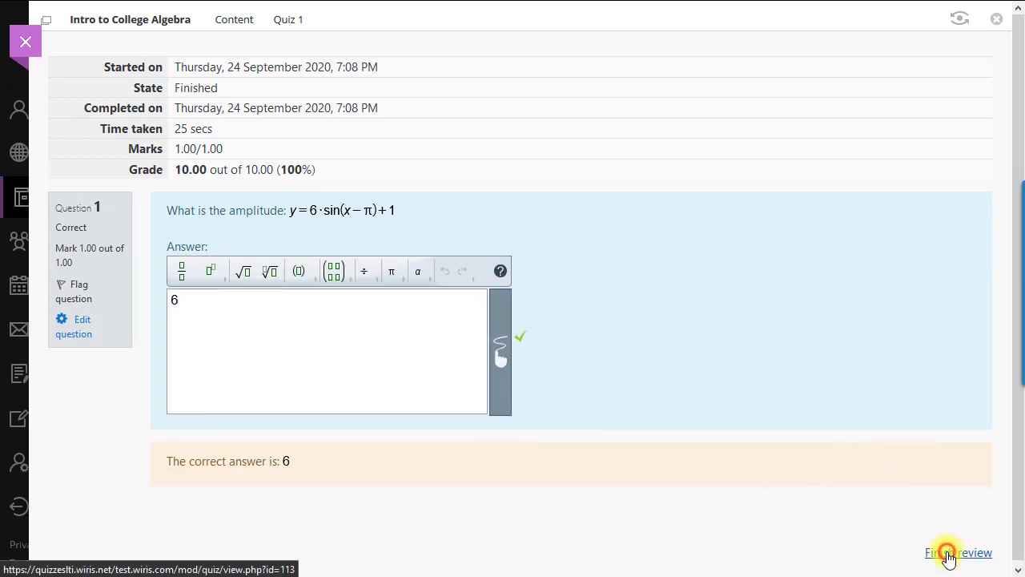
pyautogui.click(958, 552)
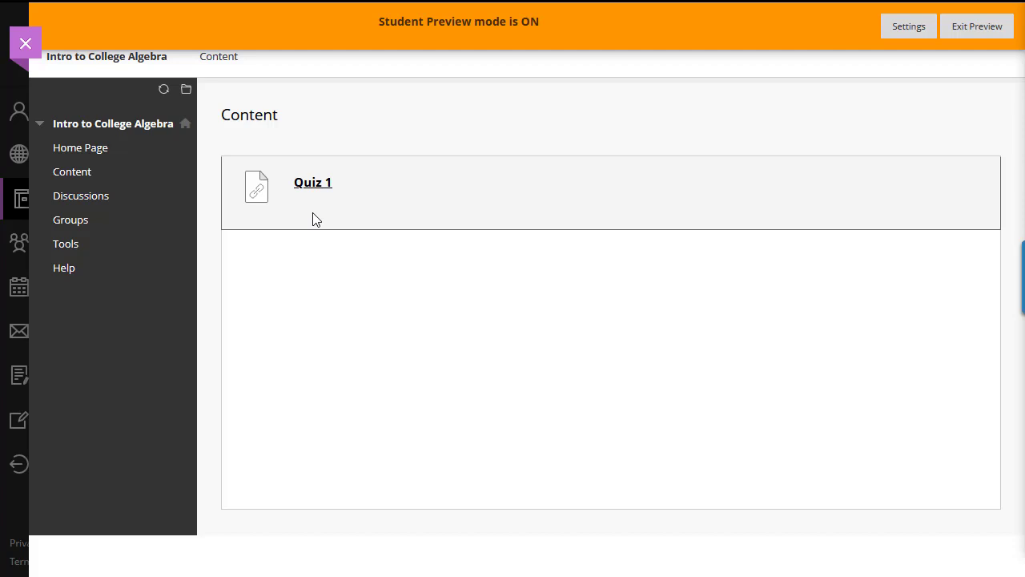
# Open Quiz 1 from Content and start a new student attempt
pyautogui.click(312, 182)
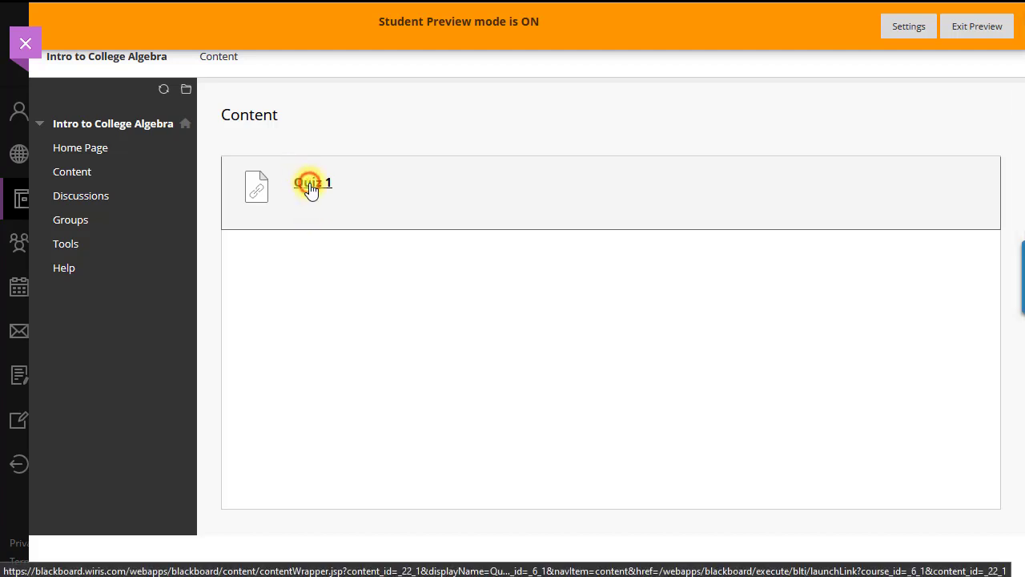
pyautogui.click(311, 183)
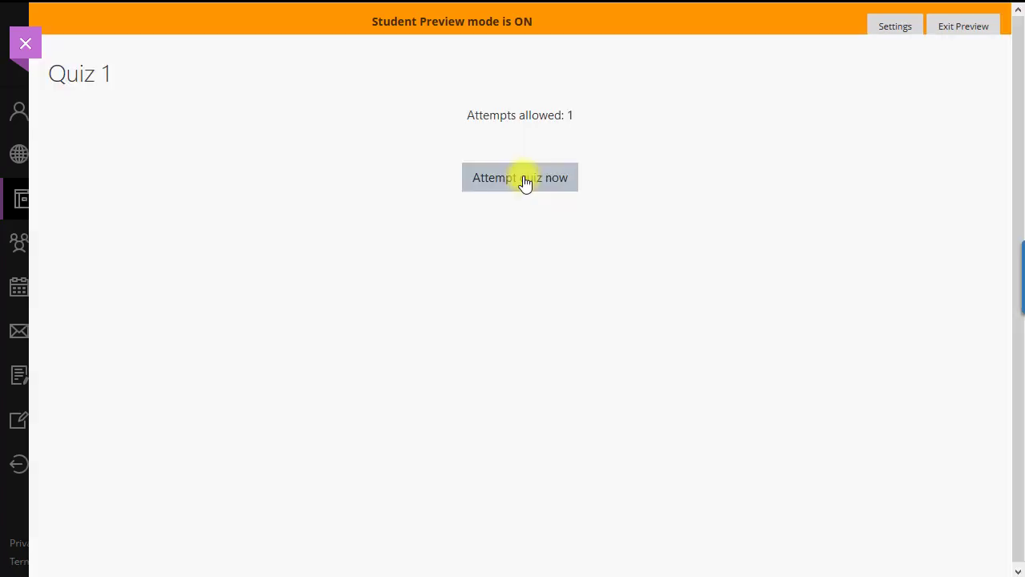
pyautogui.click(519, 176)
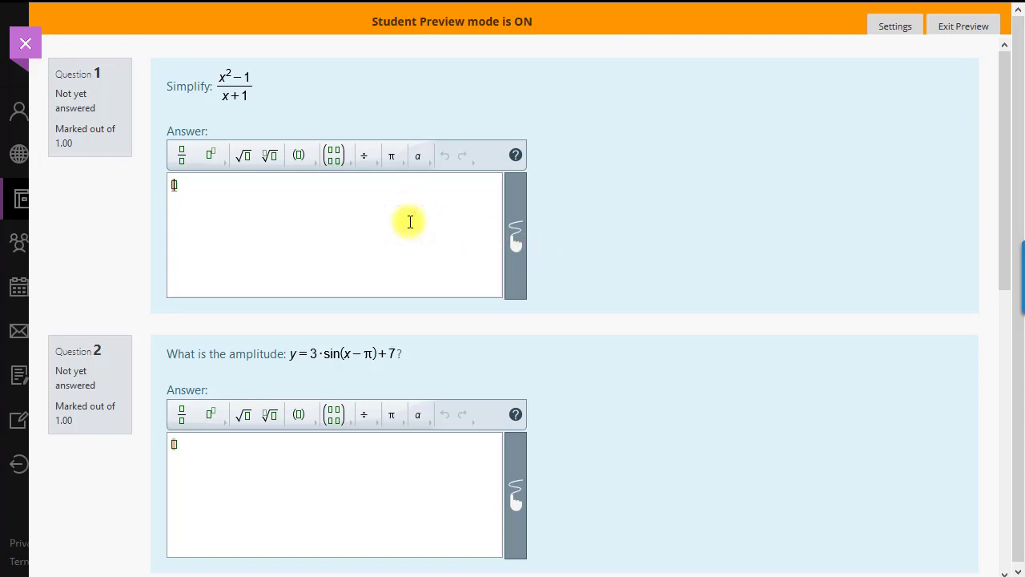
# Fill the WIRIS answer fields, giving 2x over 1 as the sum for question 3
pyautogui.write('x-')
pyautogui.click(335, 495)
pyautogui.write('3')
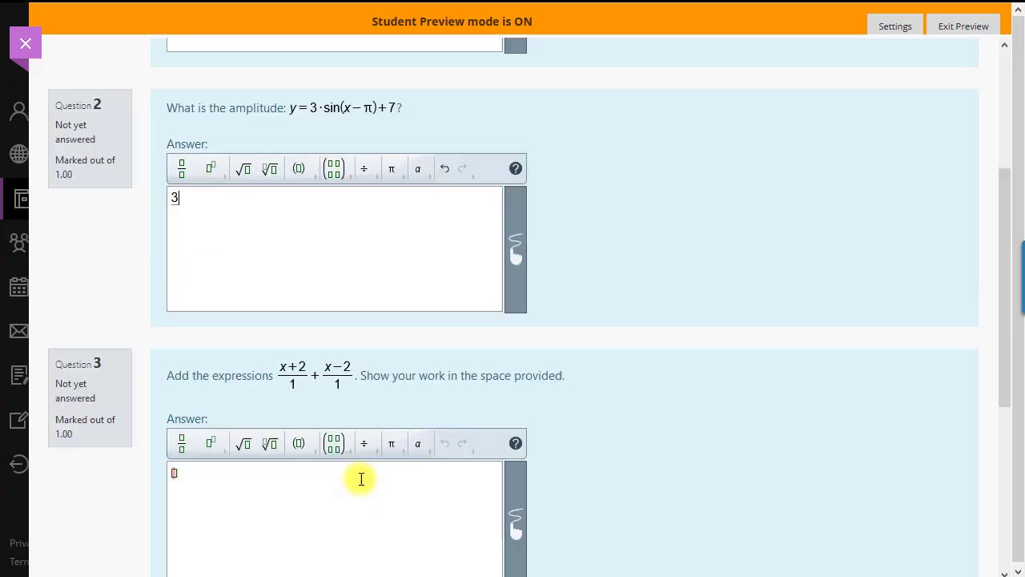
pyautogui.scroll(-3)
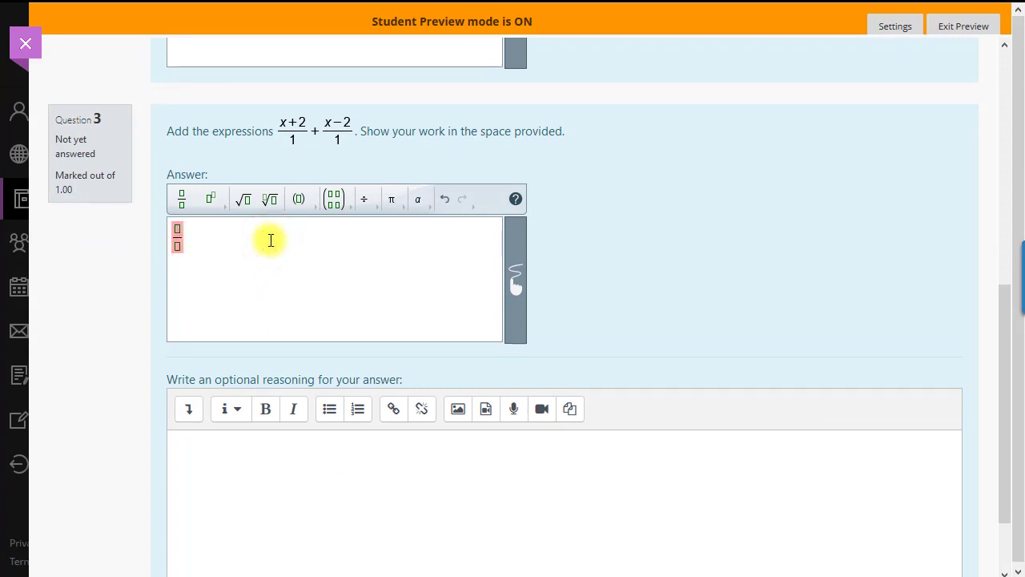
pyautogui.write('2x')
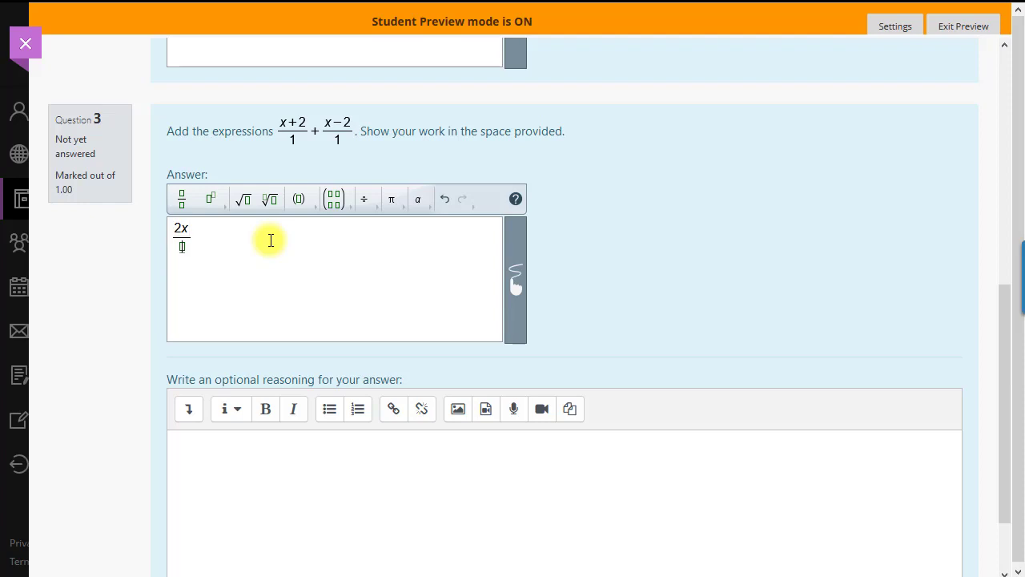
pyautogui.write('1')
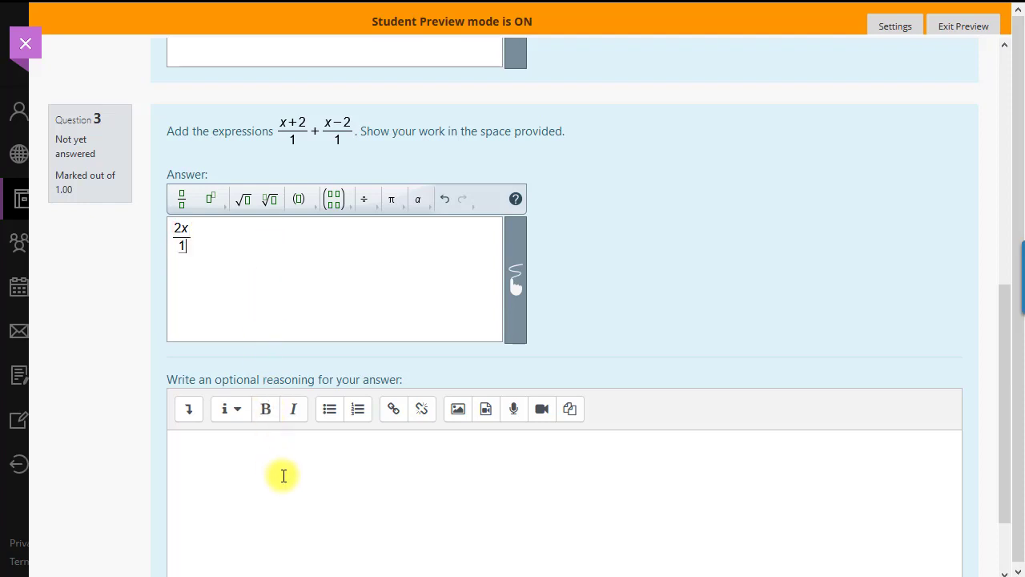
pyautogui.scroll(-3)
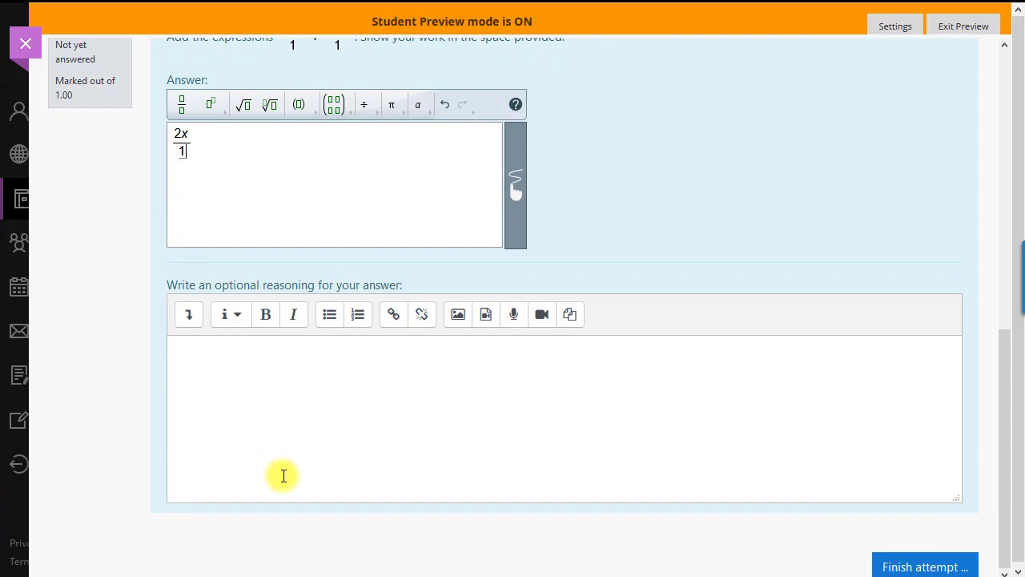
pyautogui.moveTo(269, 469)
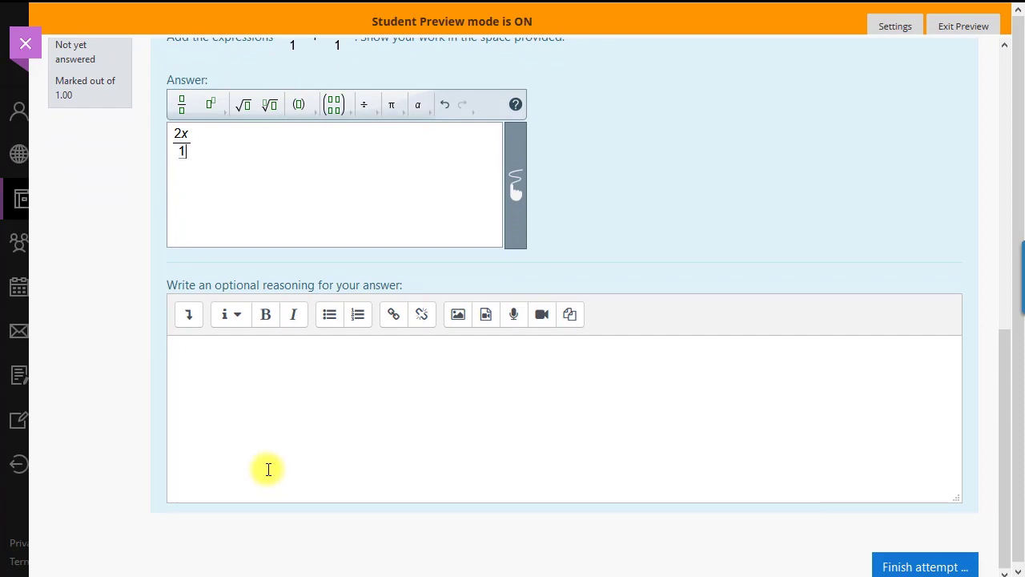
# Insert a hand-drawn sketch of (x+2)/1 + (x−2)/1 = 2x/1 as question 3's reasoning
pyautogui.click(189, 314)
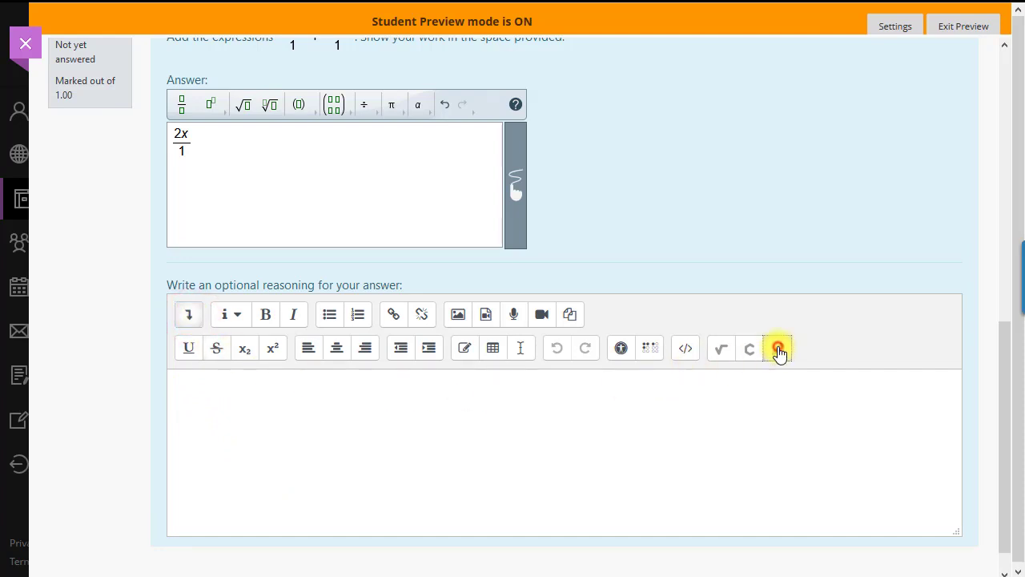
pyautogui.click(778, 348)
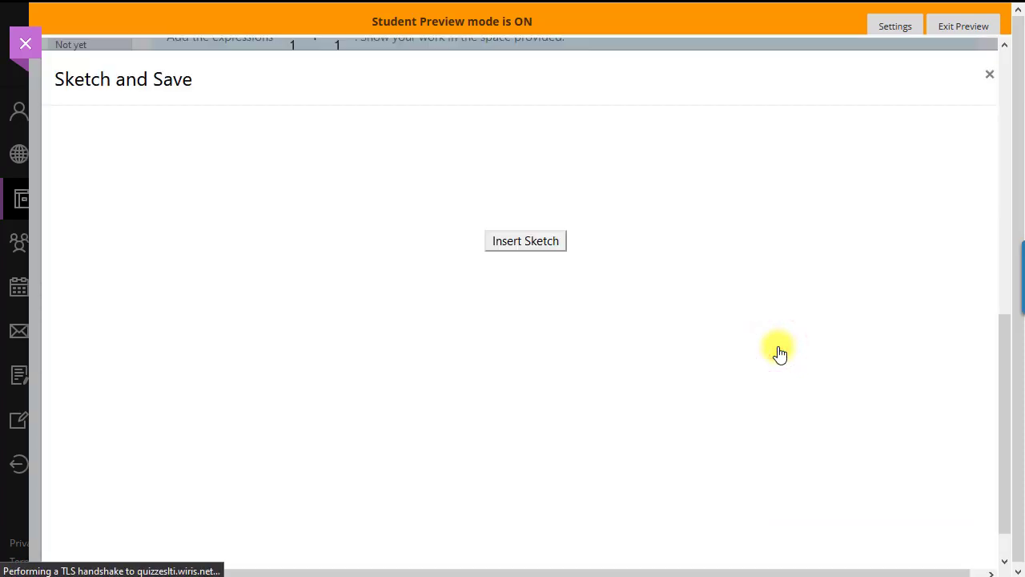
pyautogui.click(526, 240)
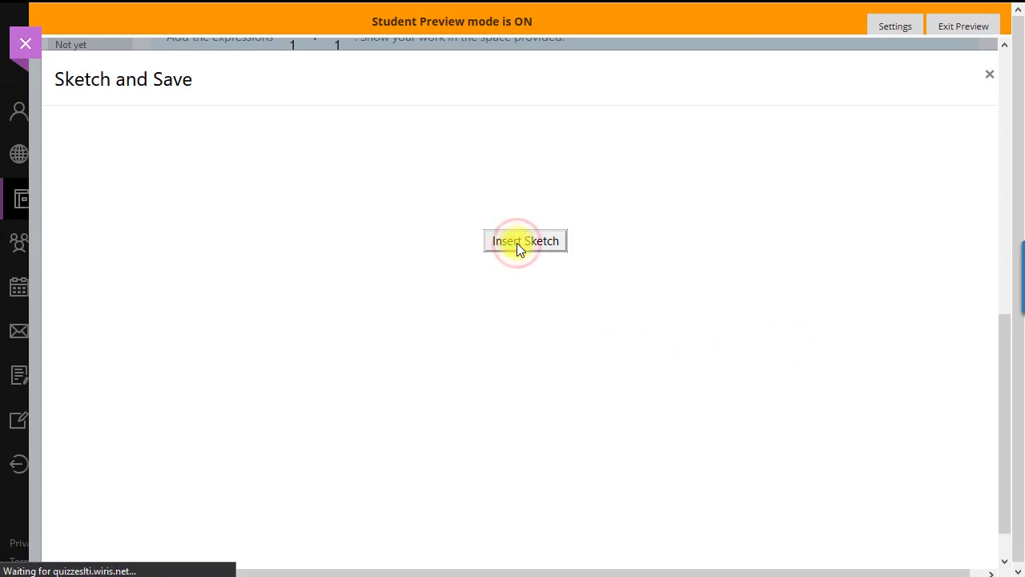
pyautogui.click(525, 240)
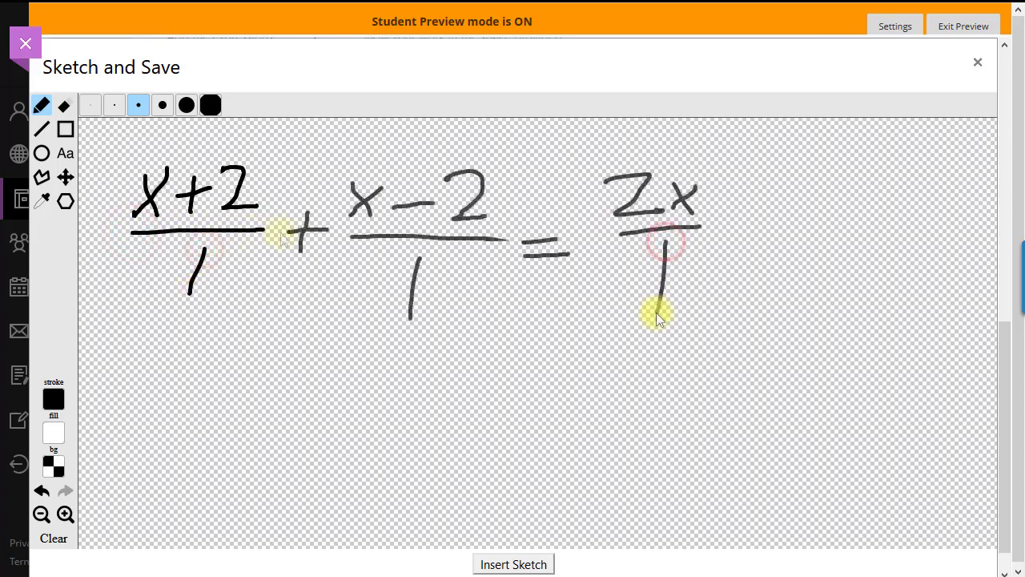
pyautogui.click(513, 564)
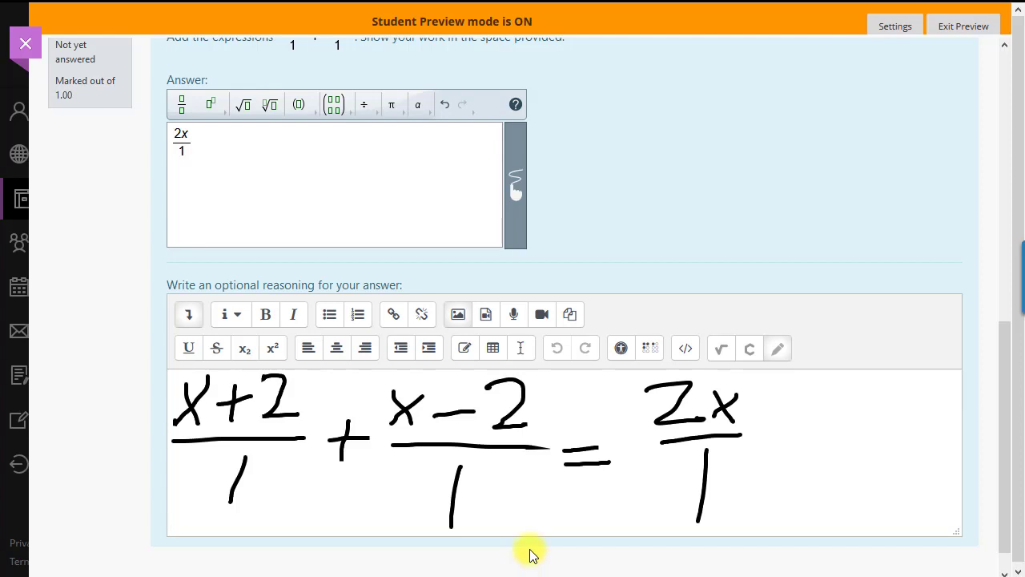
pyautogui.scroll(-3)
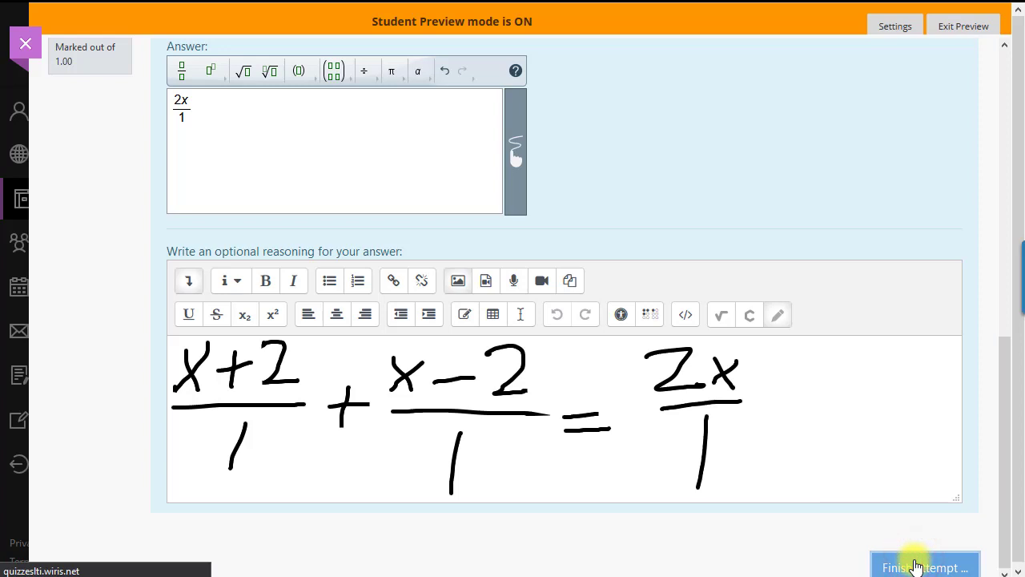
# Finish the attempt and confirm Submit all and finish
pyautogui.click(925, 567)
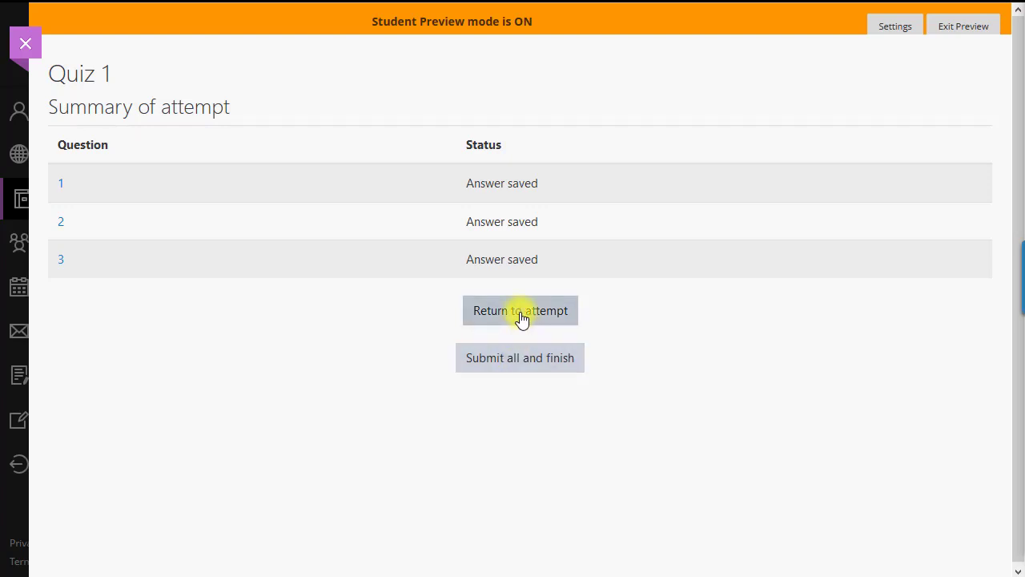
pyautogui.moveTo(519, 359)
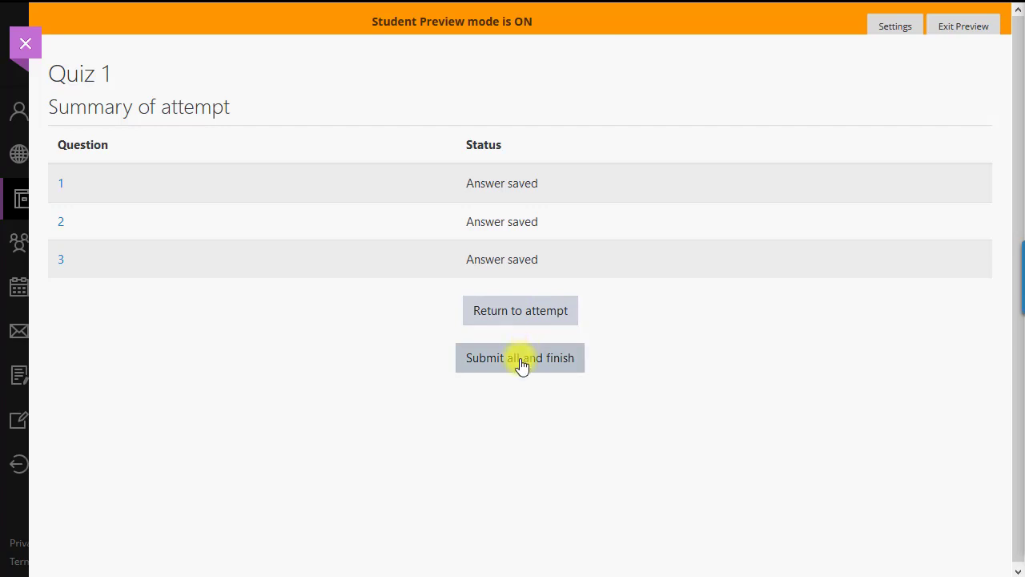
pyautogui.click(519, 358)
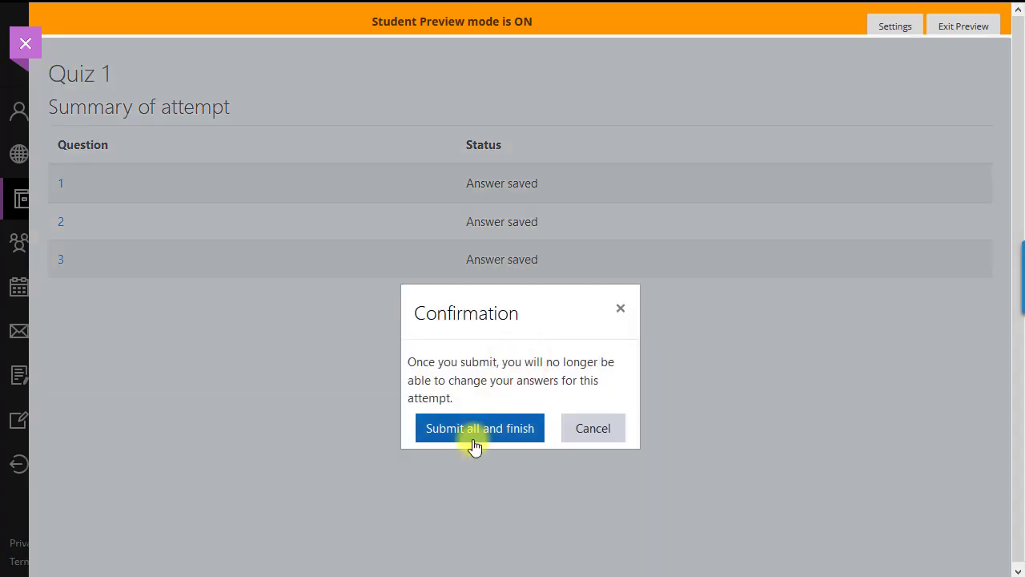
pyautogui.click(479, 427)
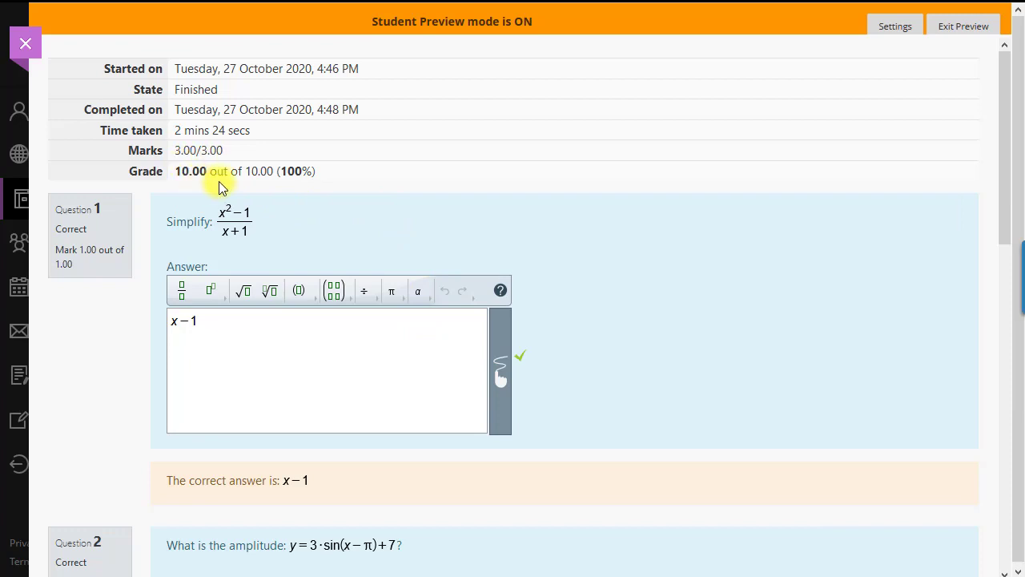
# Review the 10.00/10.00 result, finish the review and exit student preview
pyautogui.scroll(-3)
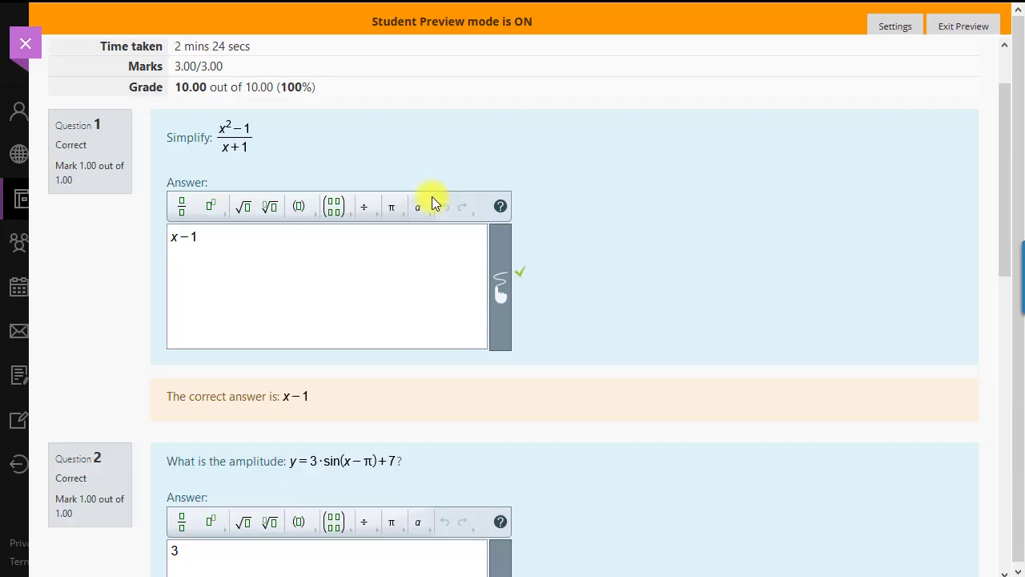
pyautogui.scroll(-3)
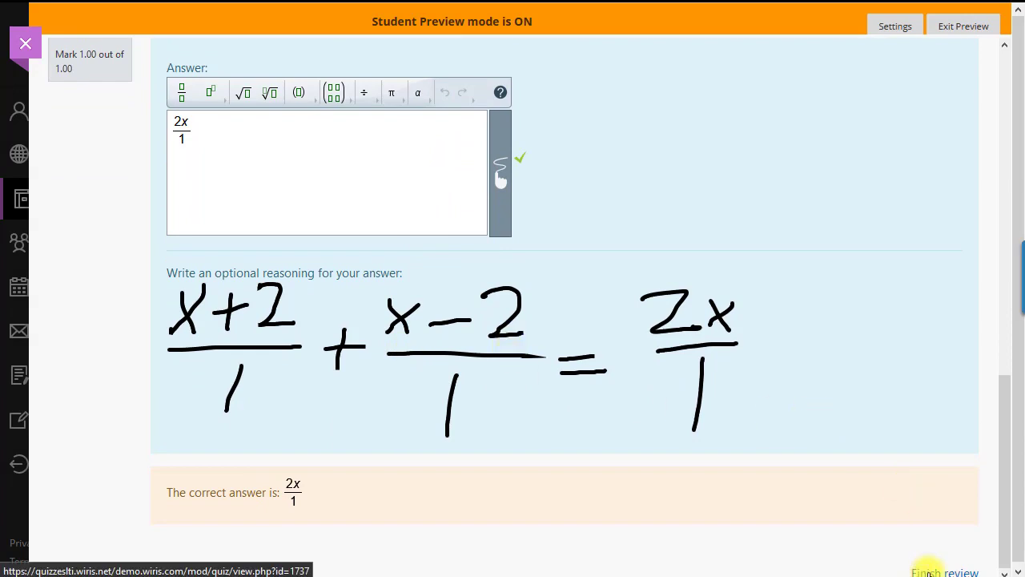
pyautogui.click(943, 570)
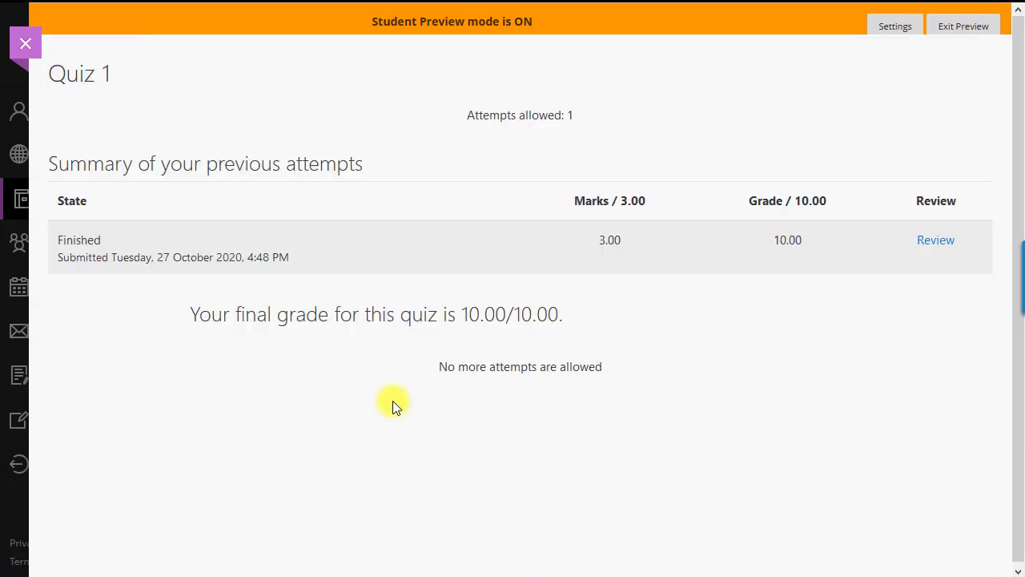
pyautogui.click(965, 26)
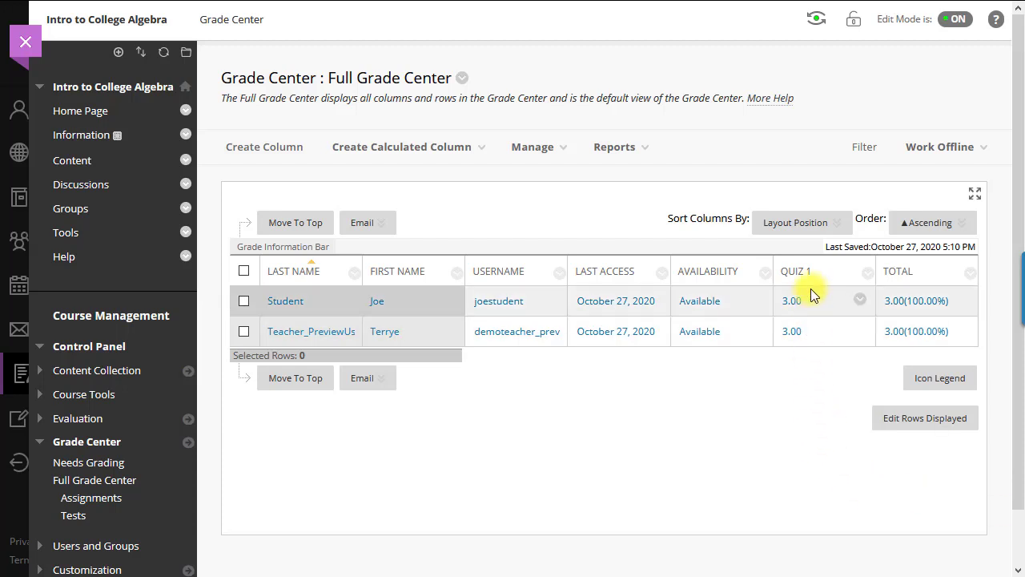
# Select the student's Quiz 1 grade cell of 3.00 in the Full Grade Center
pyautogui.click(791, 301)
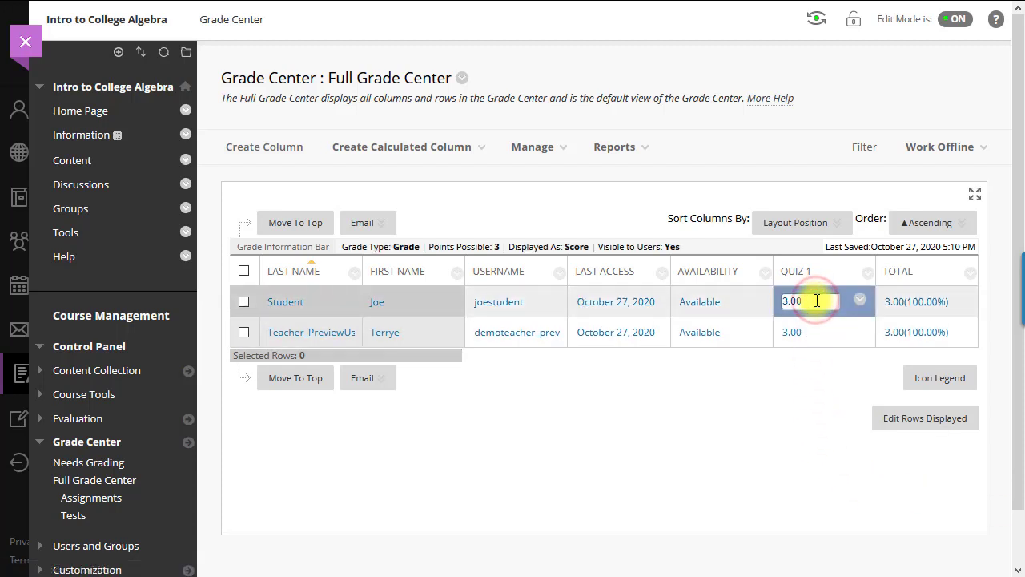